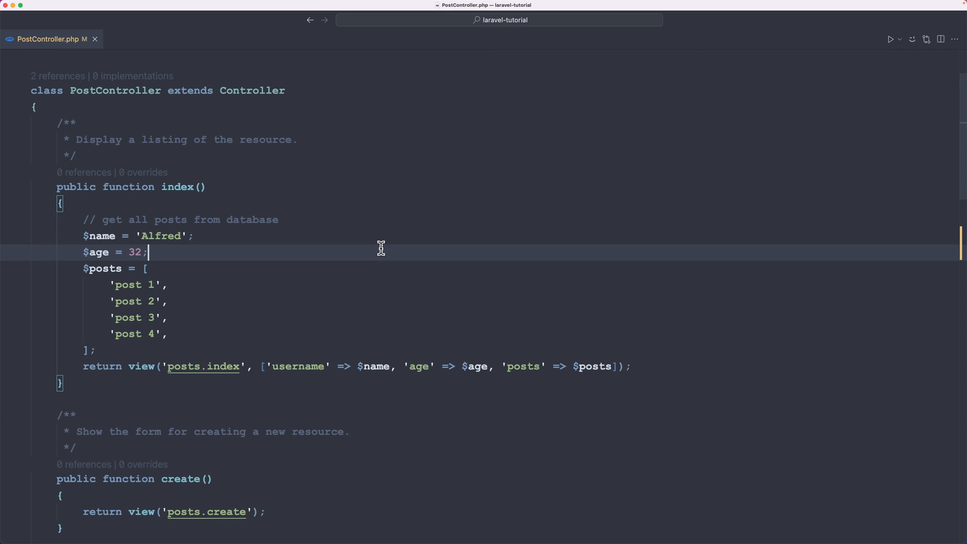
{"action": "mouse_move", "coordinate": [84, 219]}
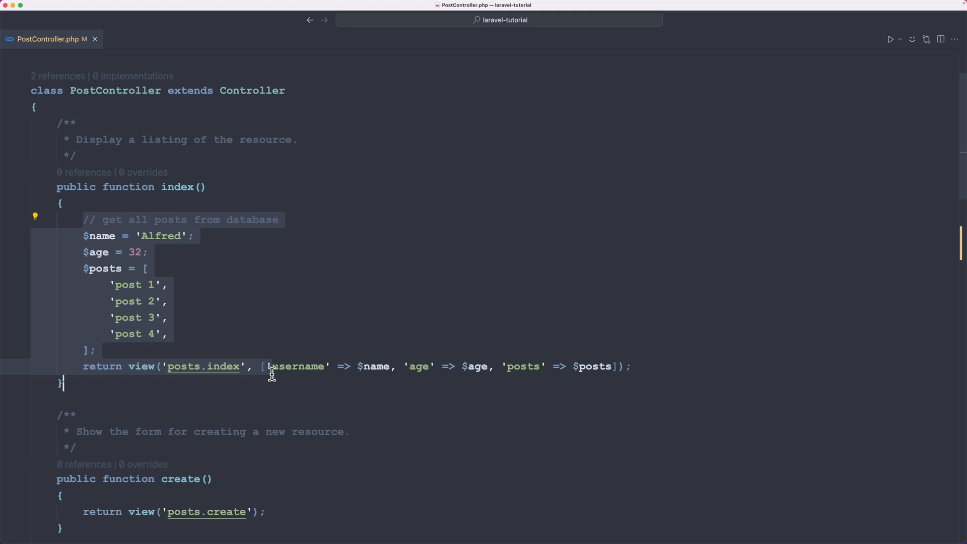
Replace index()'s placeholder variables with a $posts Post query passed to the posts.index view.
{"action": "scroll", "scroll_direction": "down", "scroll_amount": 3}
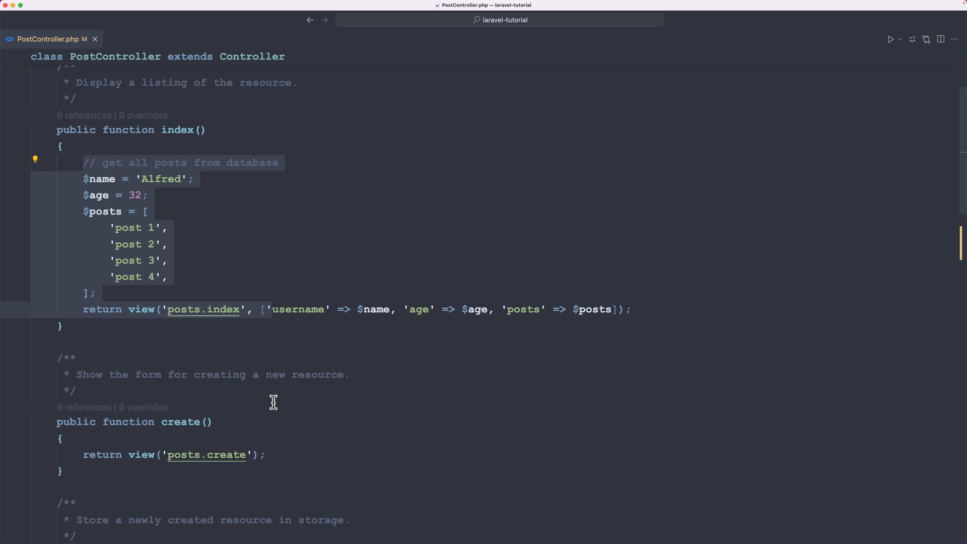
{"action": "scroll", "scroll_direction": "up", "scroll_amount": 3}
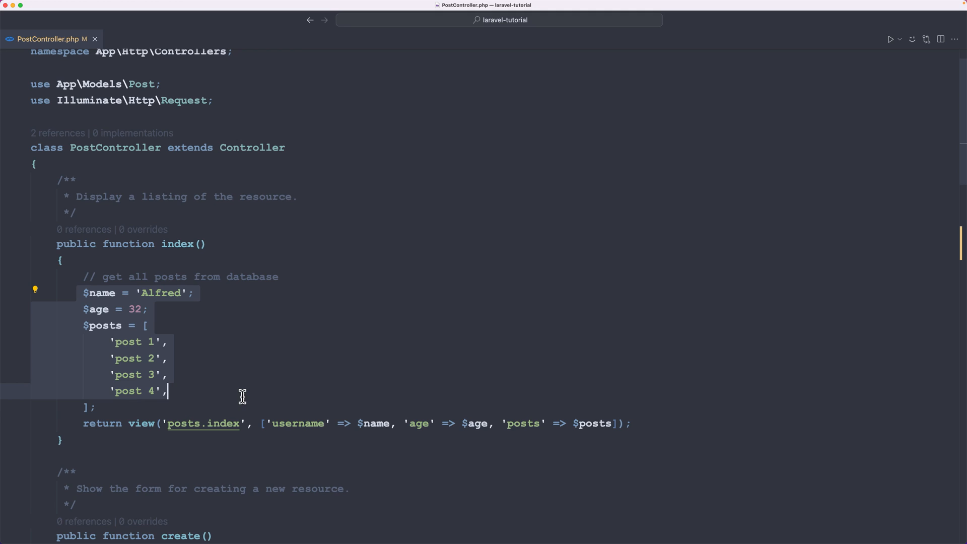
{"action": "mouse_move", "coordinate": [951, 163]}
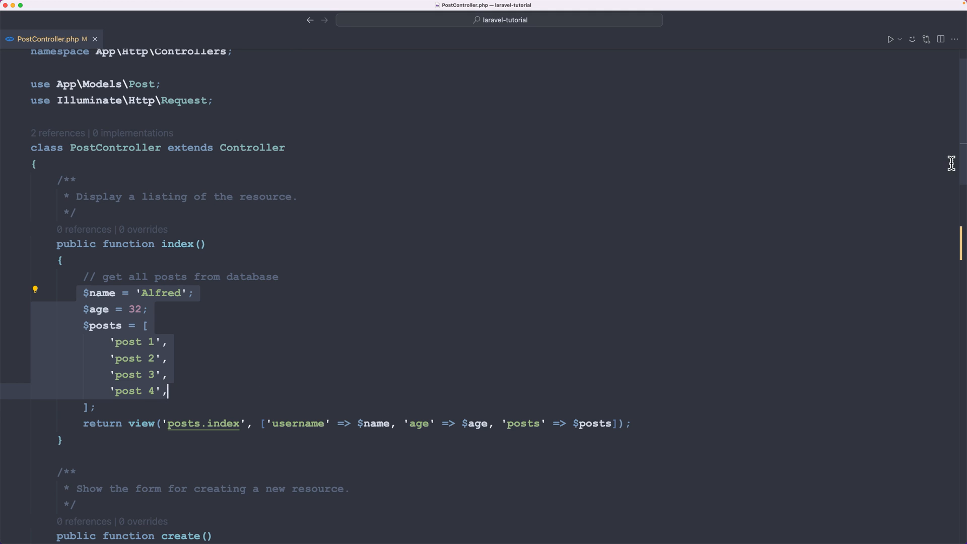
{"action": "mouse_move", "coordinate": [228, 205]}
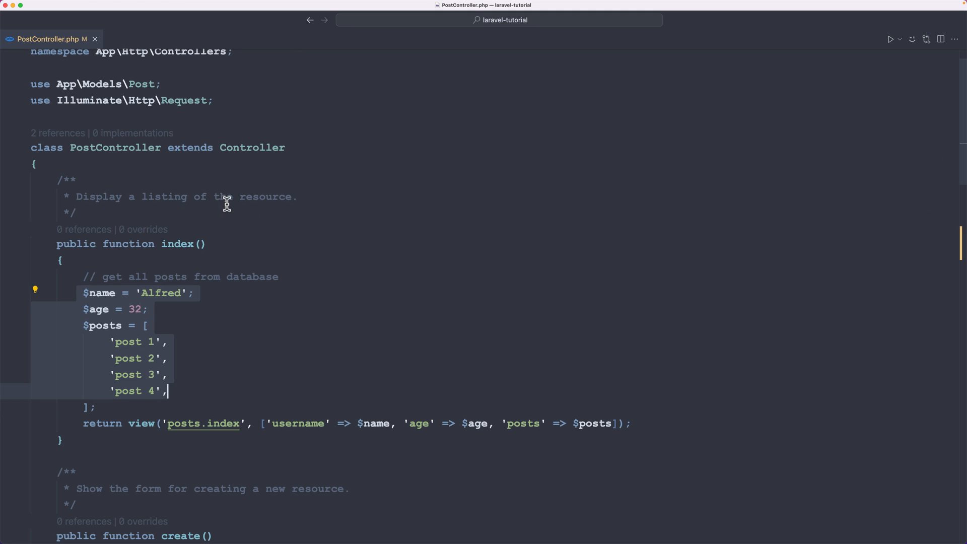
{"action": "mouse_move", "coordinate": [429, 230]}
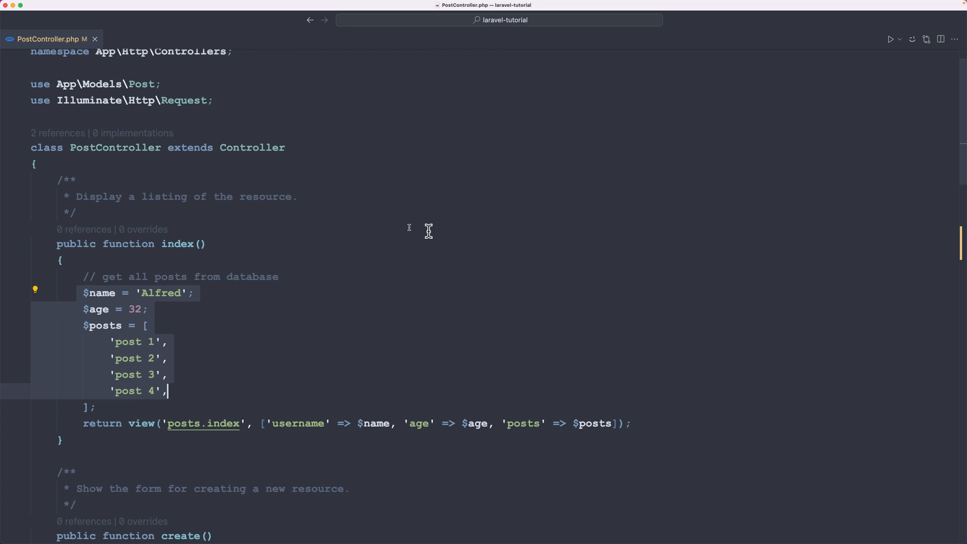
{"action": "mouse_move", "coordinate": [963, 177]}
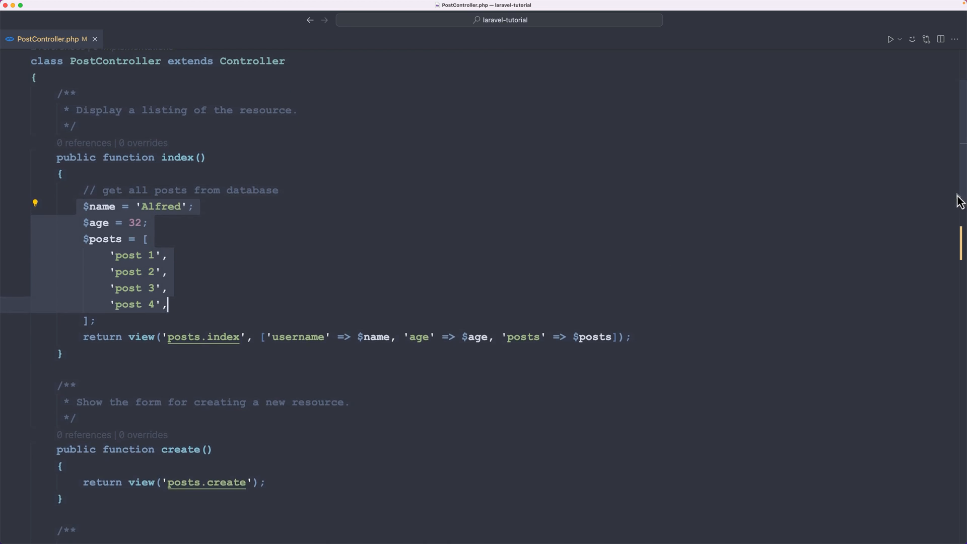
{"action": "scroll", "scroll_direction": "down", "scroll_amount": 3}
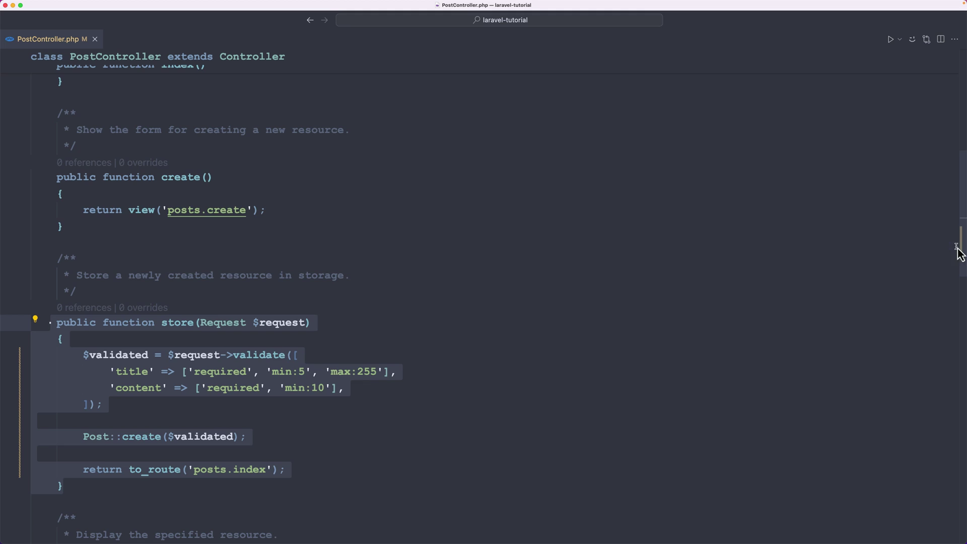
{"action": "scroll", "scroll_direction": "down", "scroll_amount": 3}
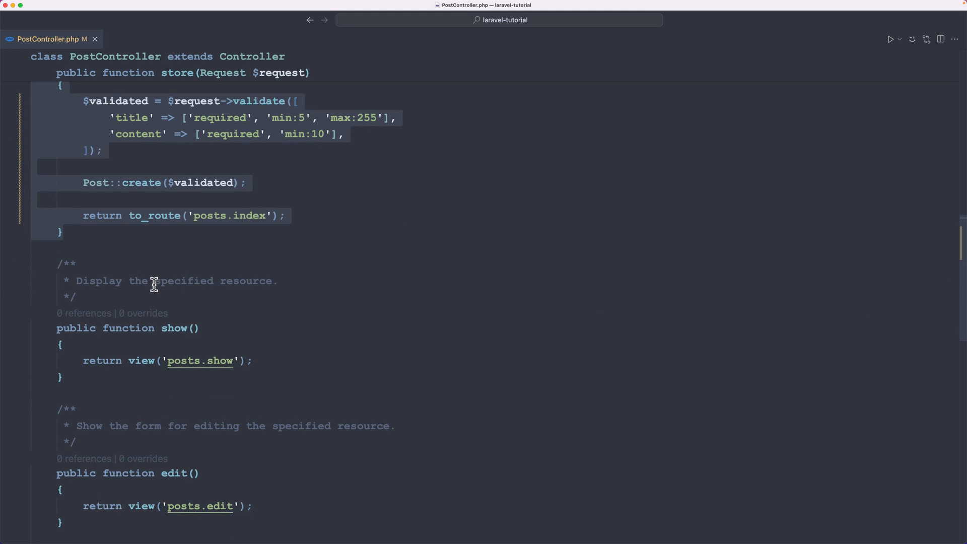
{"action": "double_click", "coordinate": [182, 280]}
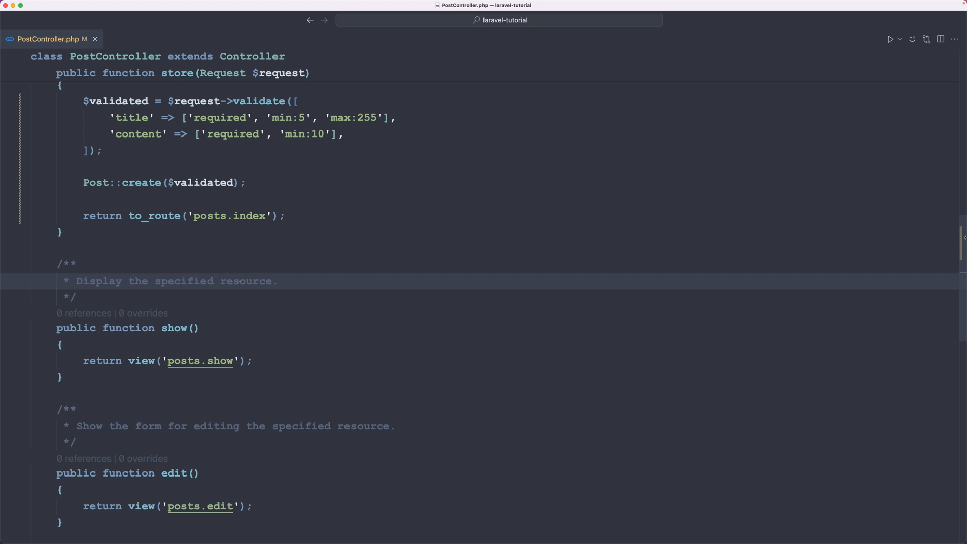
{"action": "scroll", "scroll_direction": "up", "scroll_amount": 3}
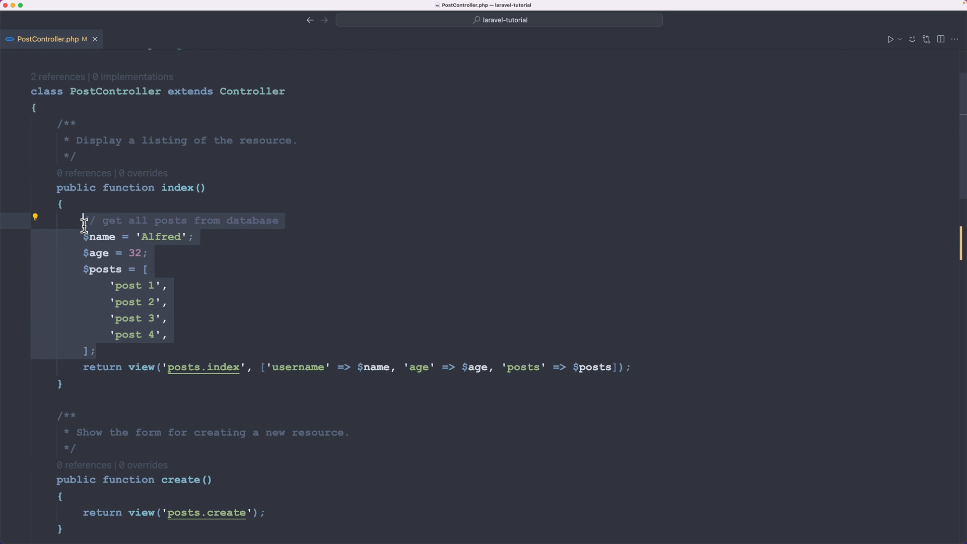
{"action": "type", "text": "$posts = Post::orderBy(\"created_at\",\"desc\")->paginate(10);"}
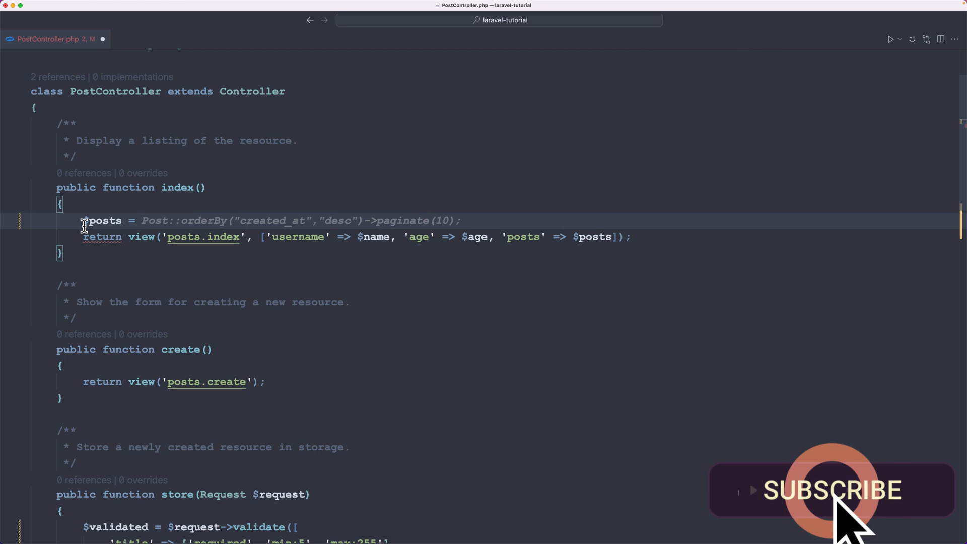
{"action": "type", "text": "Post::all();"}
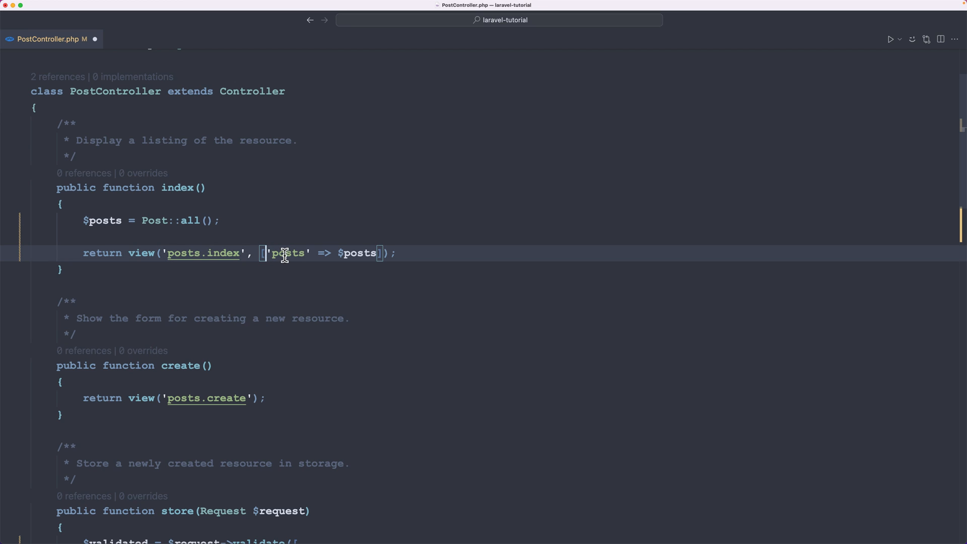
{"action": "mouse_move", "coordinate": [308, 297]}
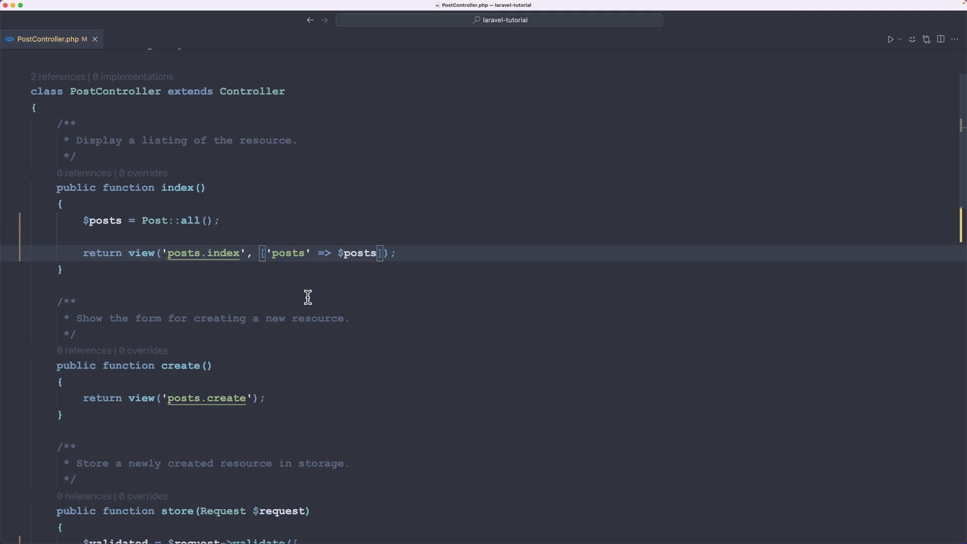
Open index.blade.php and change the loop's {{ $post }} to {{ $post->title }}.
{"action": "type", "text": "inde"}
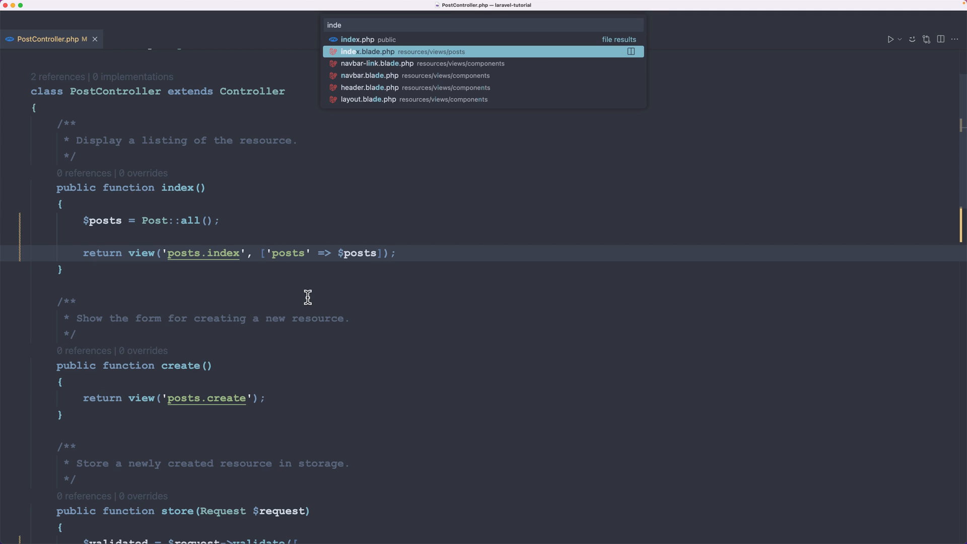
{"action": "left_click", "coordinate": [363, 51]}
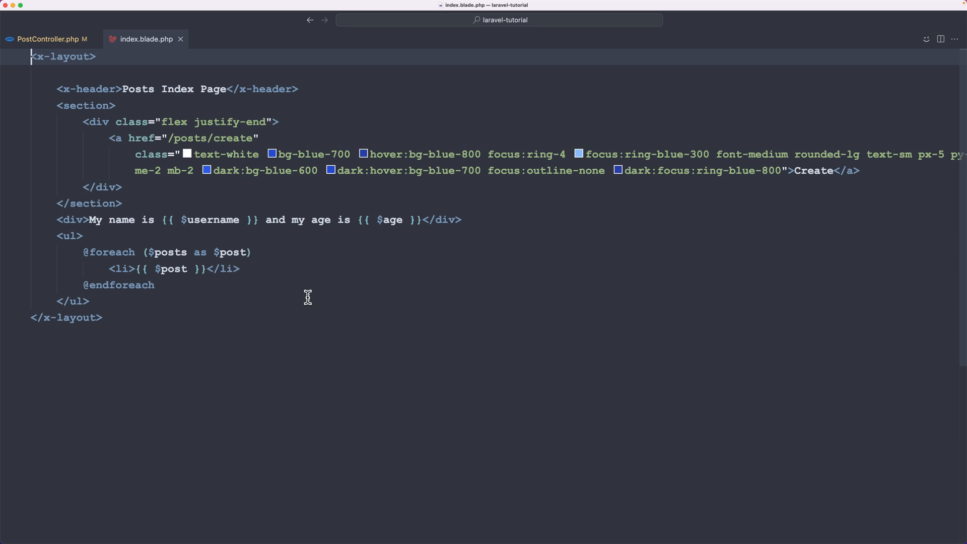
{"action": "mouse_move", "coordinate": [48, 235]}
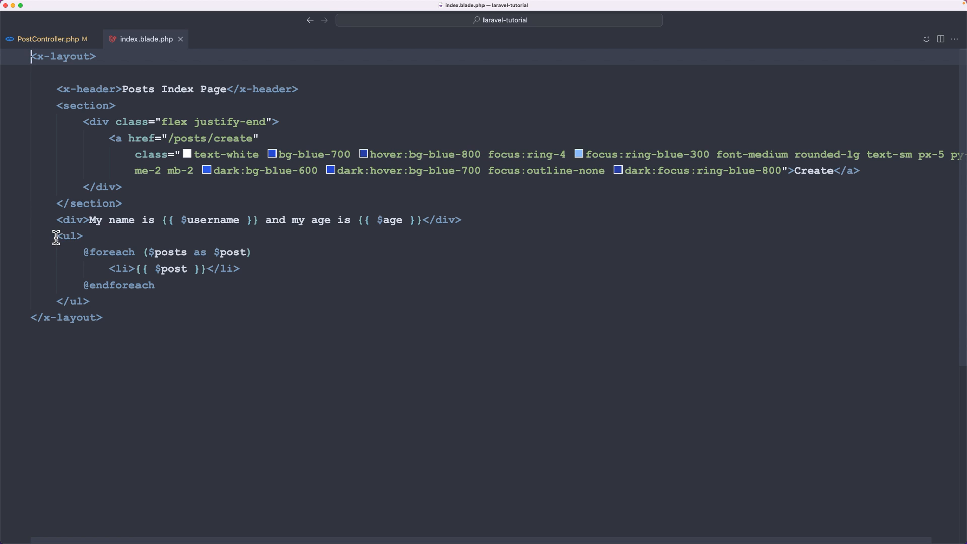
{"action": "left_click", "coordinate": [82, 237]}
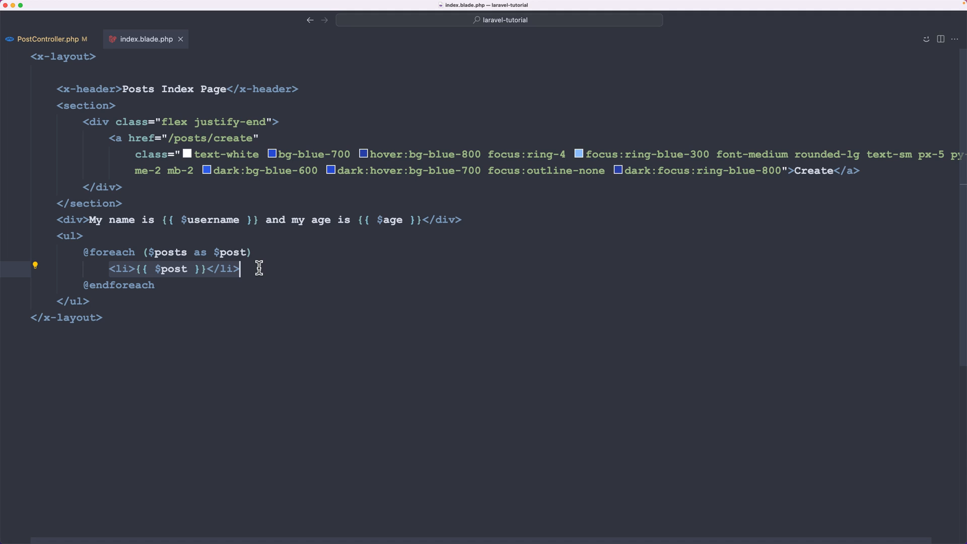
{"action": "mouse_move", "coordinate": [186, 270]}
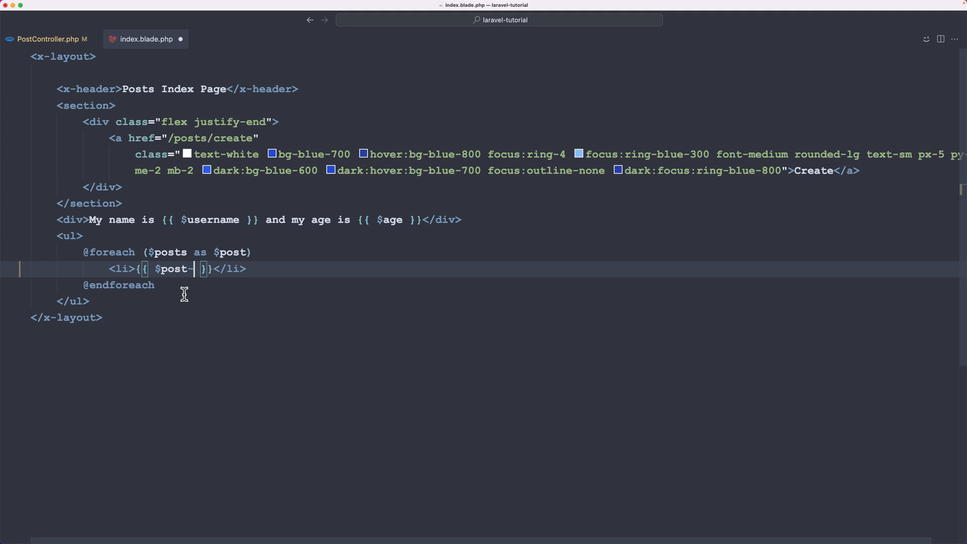
{"action": "type", "text": "->title"}
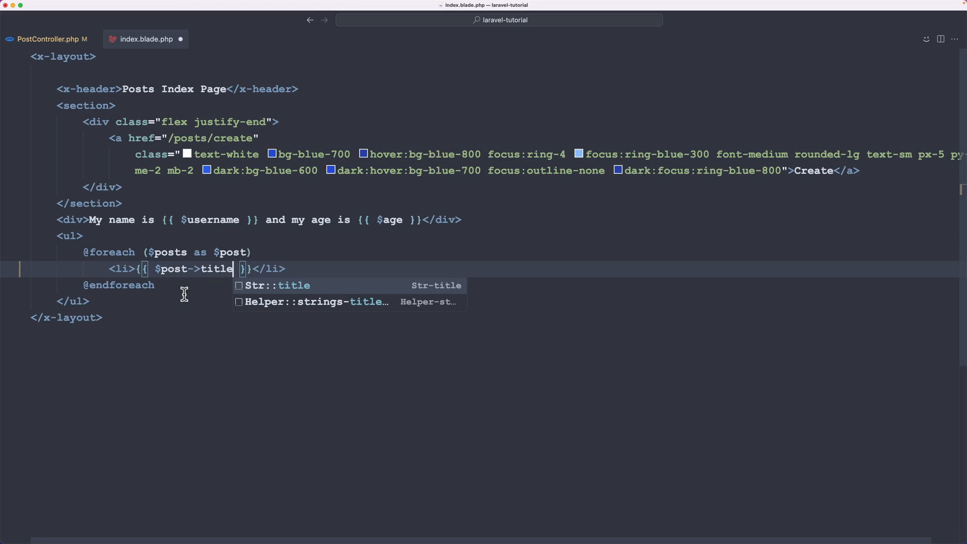
{"action": "left_click", "coordinate": [225, 286]}
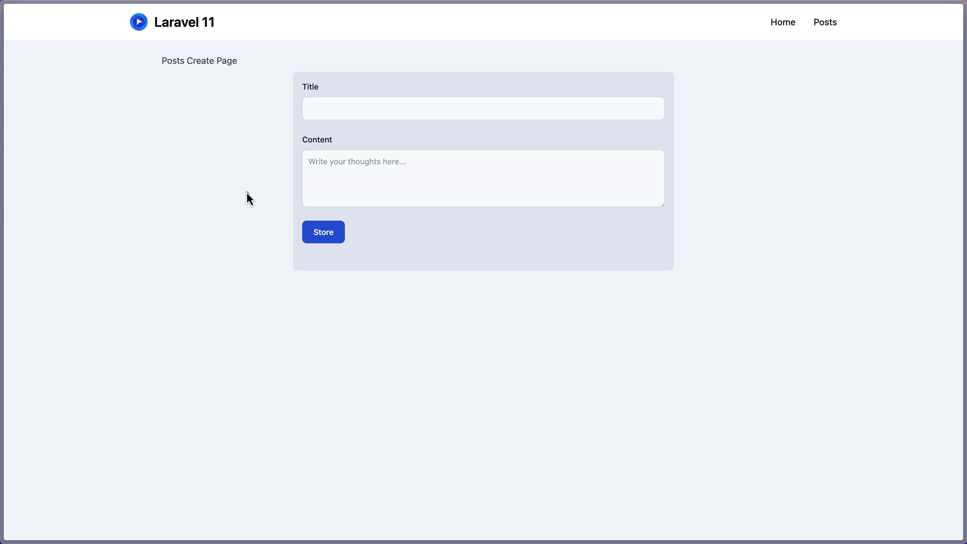
{"action": "mouse_move", "coordinate": [828, 22]}
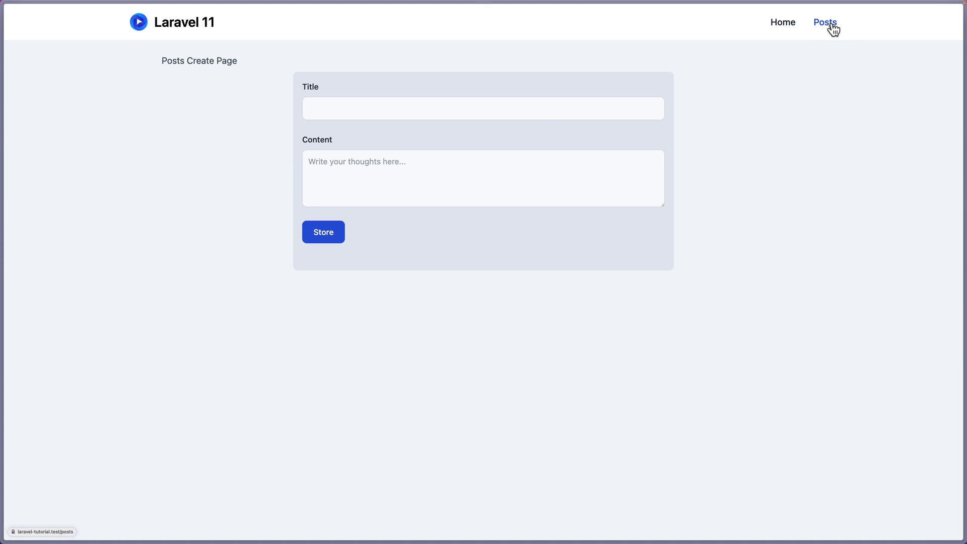
Load the Posts Index Page in the browser to check the titles render.
{"action": "left_click", "coordinate": [826, 22]}
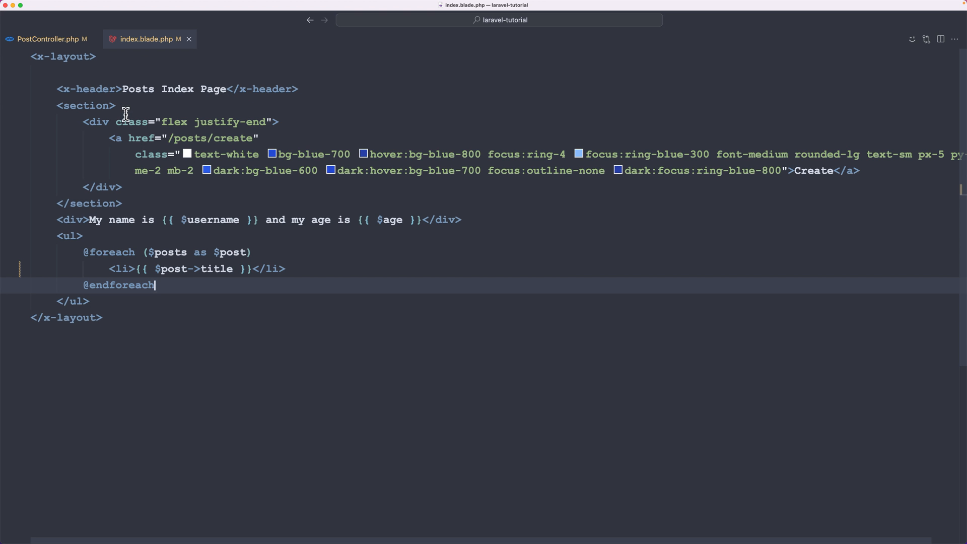
{"action": "mouse_move", "coordinate": [86, 219]}
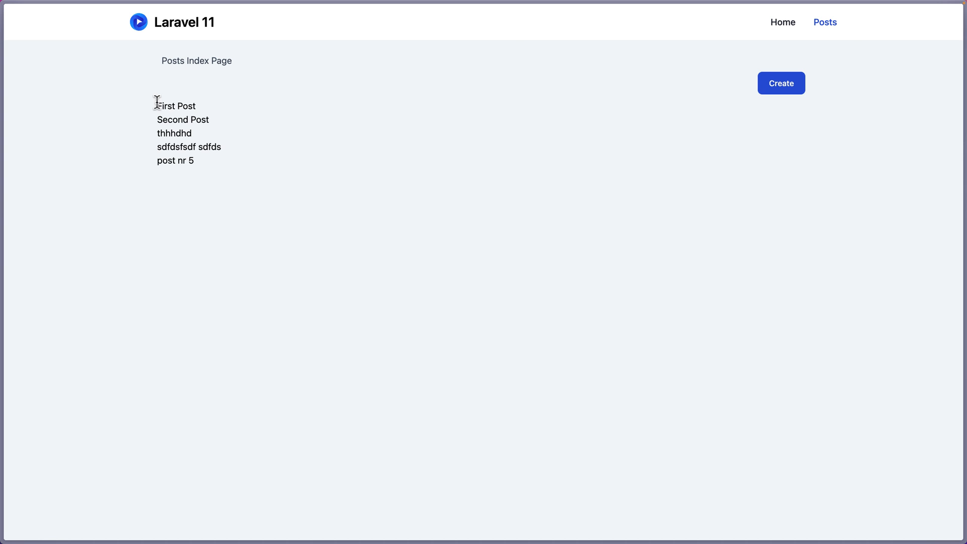
Create and store a post titled 'Post nr 6' with placeholder content.
{"action": "double_click", "coordinate": [183, 120]}
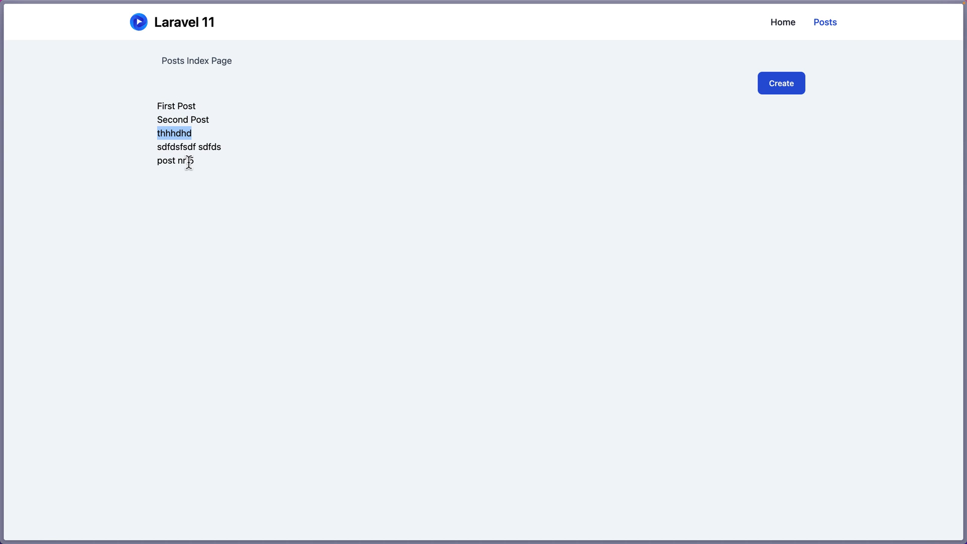
{"action": "left_click", "coordinate": [782, 83]}
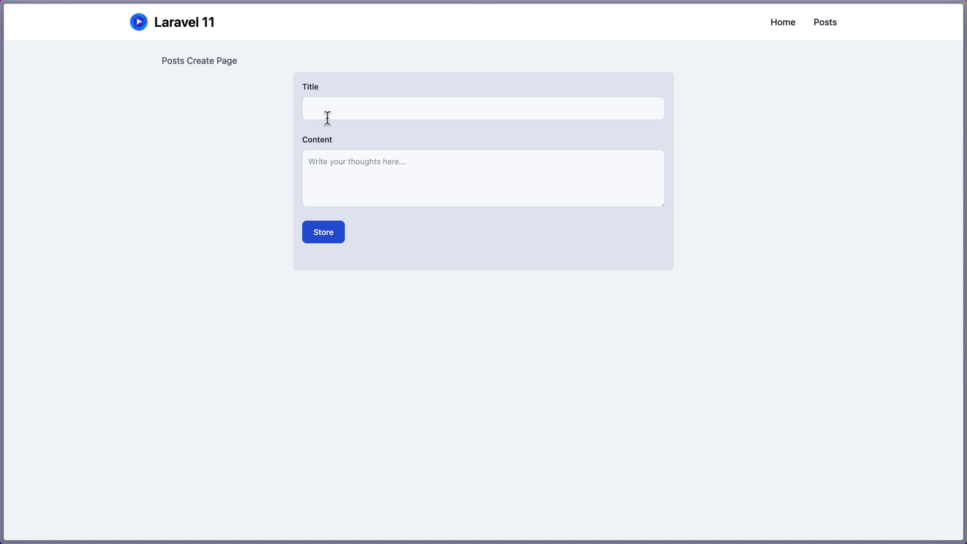
{"action": "type", "text": "Post"}
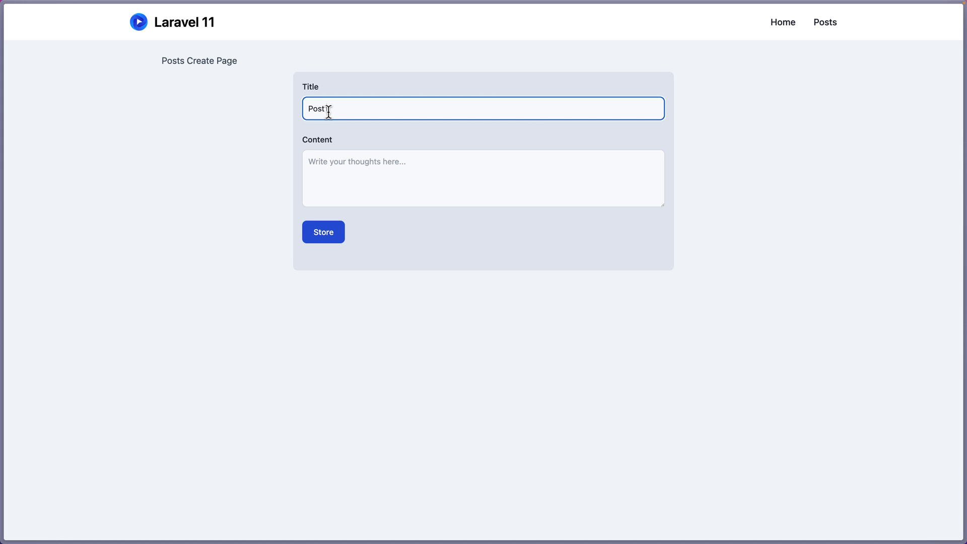
{"action": "left_click", "coordinate": [483, 179]}
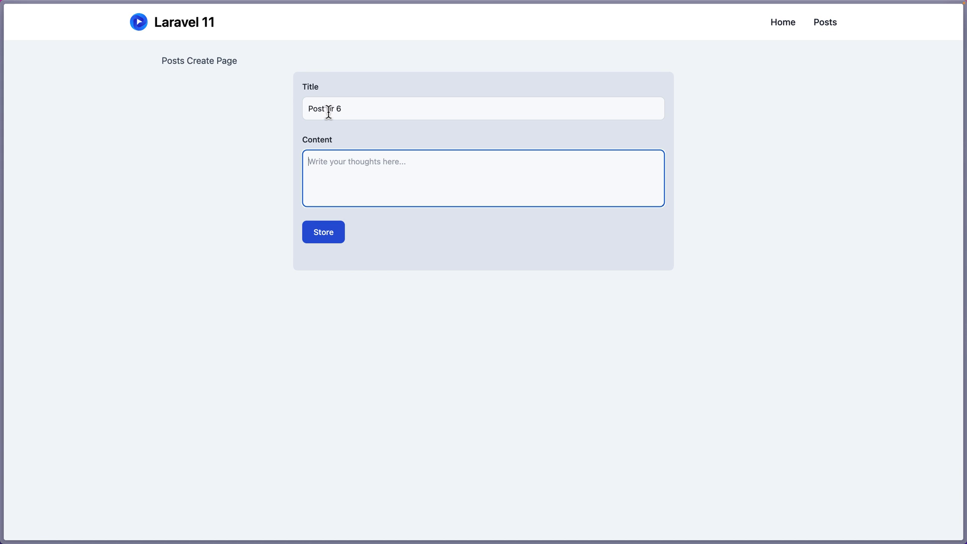
{"action": "type", "text": "sffdsfs."}
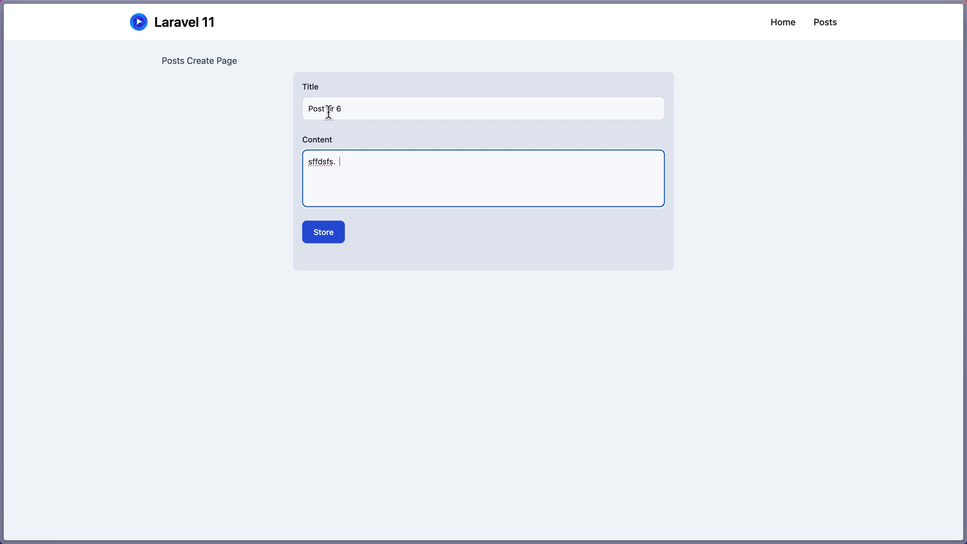
{"action": "left_click", "coordinate": [323, 232]}
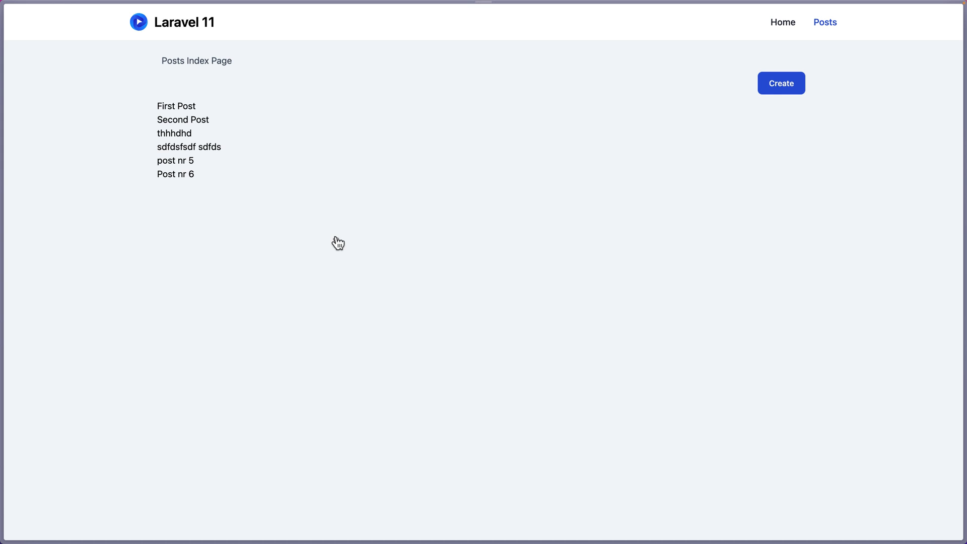
{"action": "double_click", "coordinate": [176, 174]}
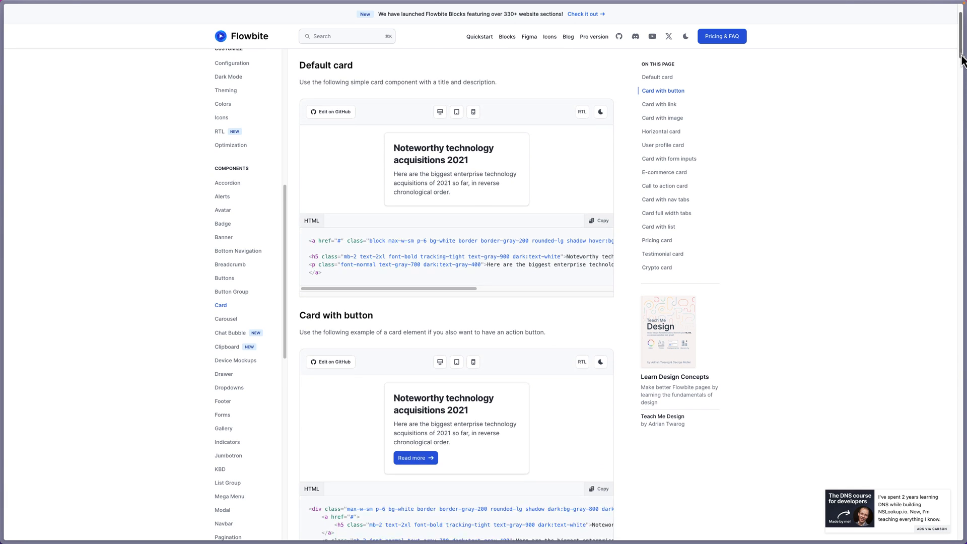
Copy the HTML of Flowbite's Card with button example.
{"action": "scroll", "scroll_direction": "down", "scroll_amount": 3}
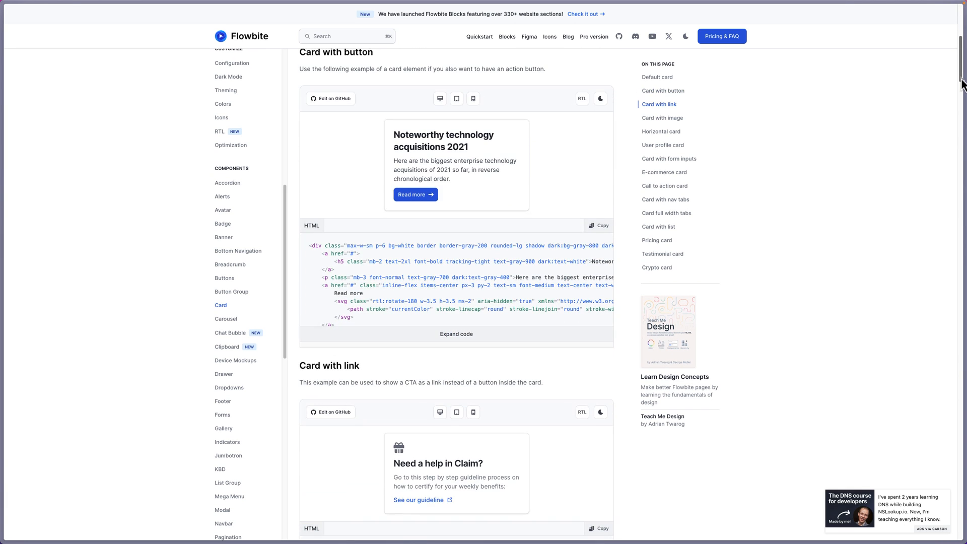
{"action": "mouse_move", "coordinate": [595, 244]}
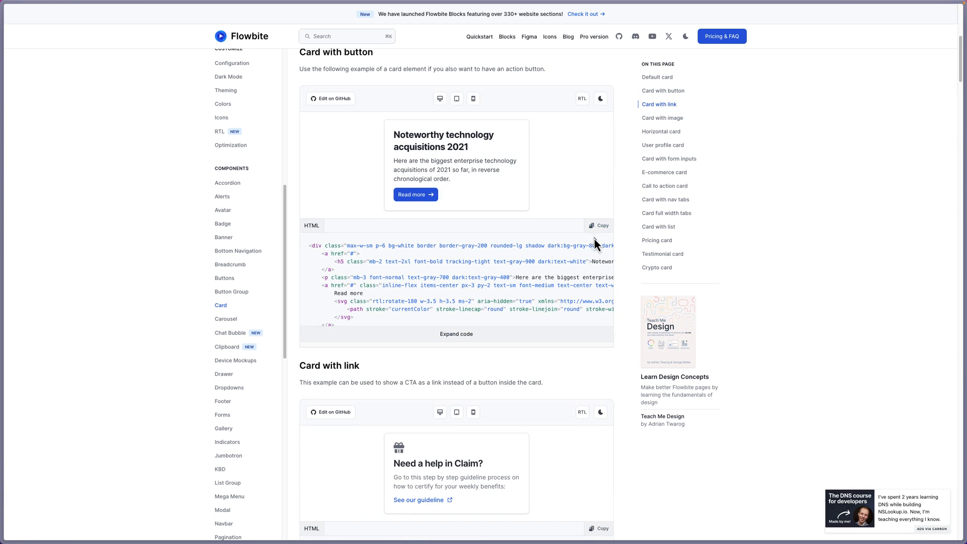
{"action": "left_click", "coordinate": [598, 226]}
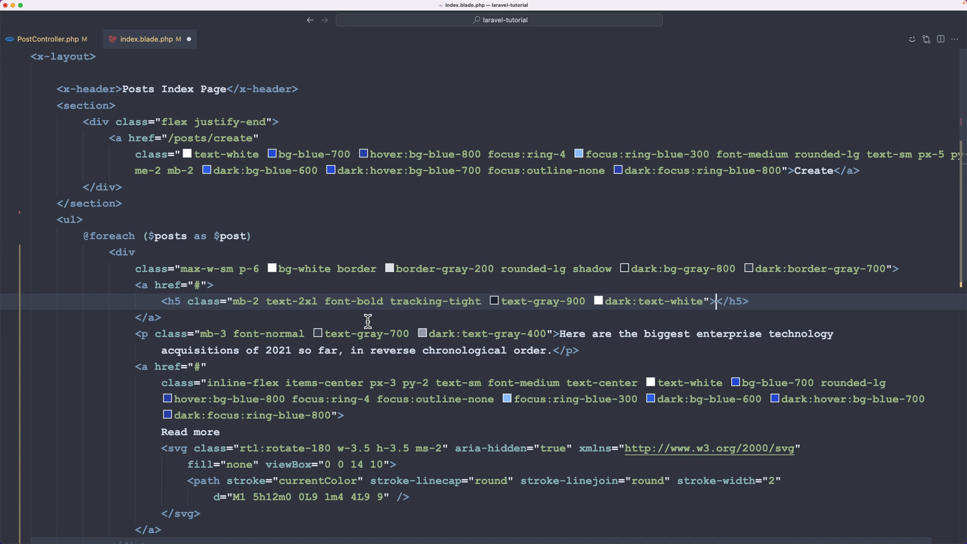
Fill the card with {{ $post->title }}, the post content, and href /posts/{{ $post->id }}.
{"action": "type", "text": "{{  }}"}
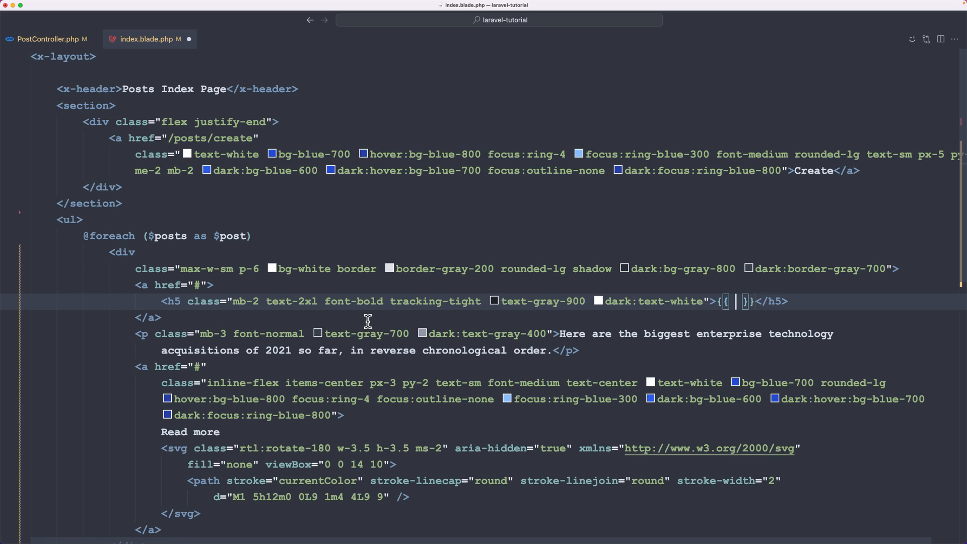
{"action": "type", "text": "$post"}
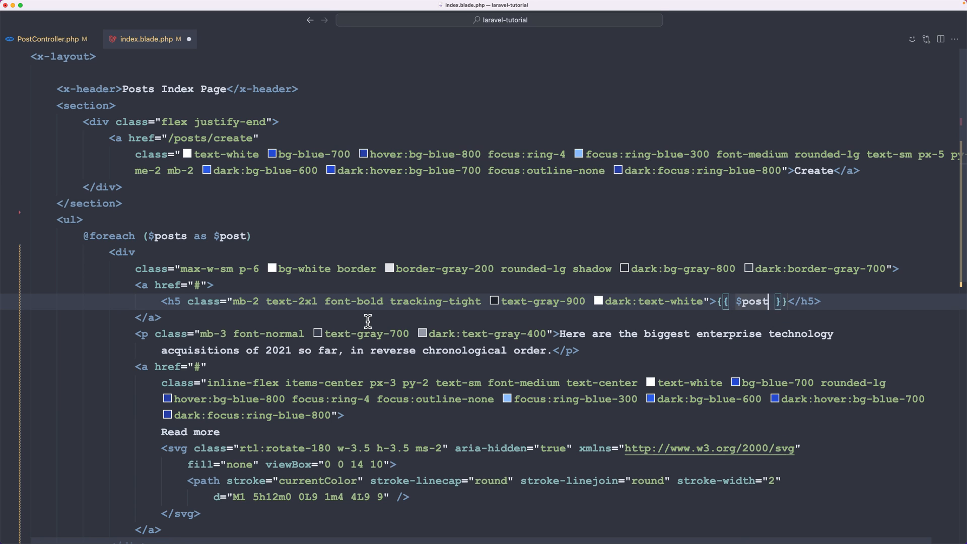
{"action": "type", "text": "->title"}
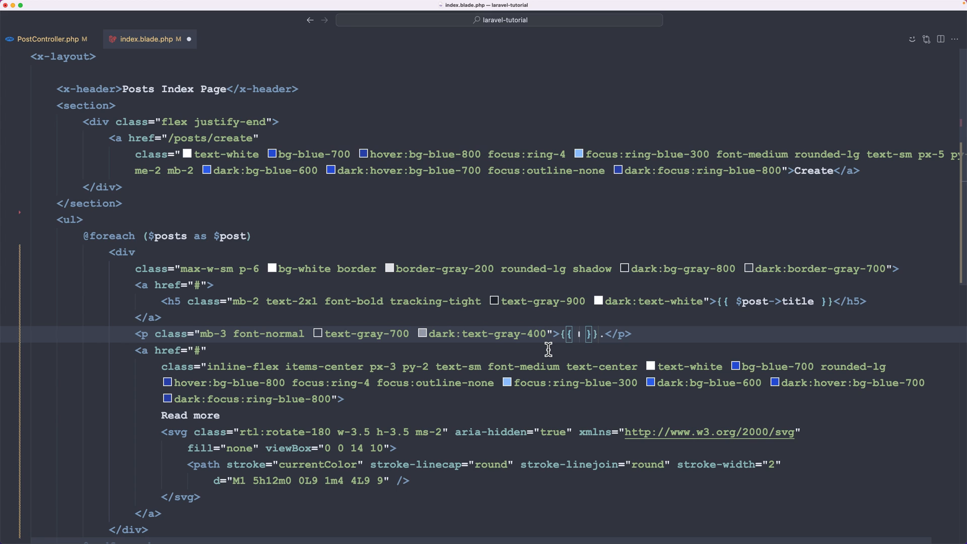
{"action": "type", "text": "$post->content"}
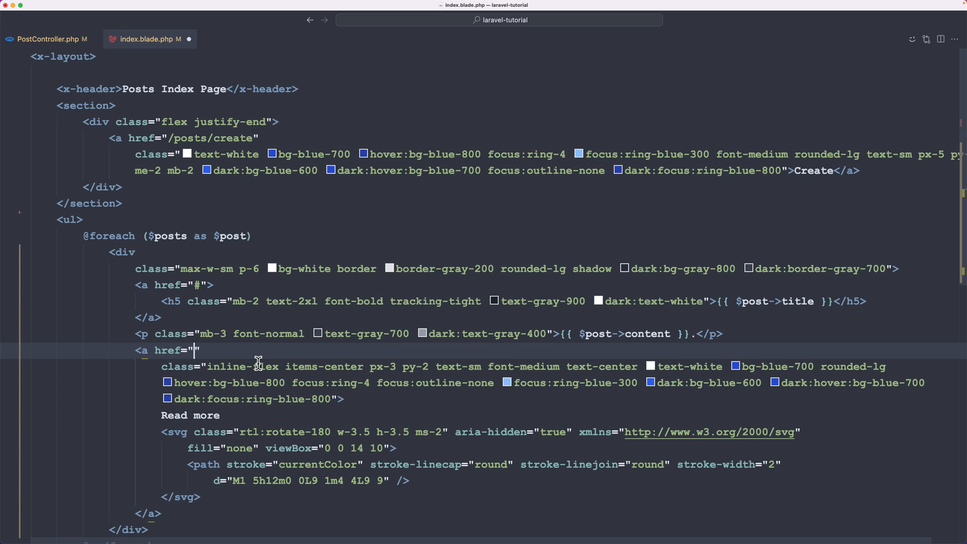
{"action": "type", "text": "/posts/{{ $post->id }}"}
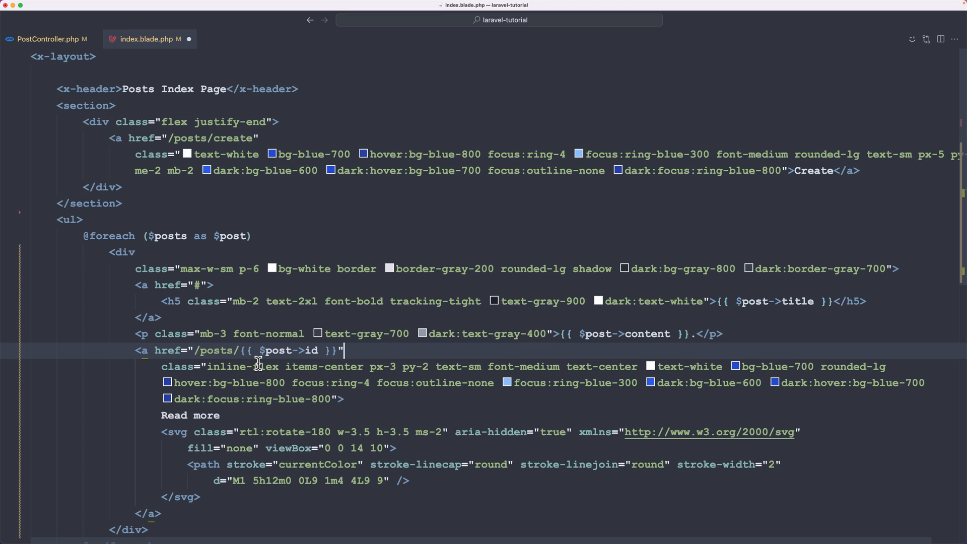
{"action": "mouse_move", "coordinate": [255, 350]}
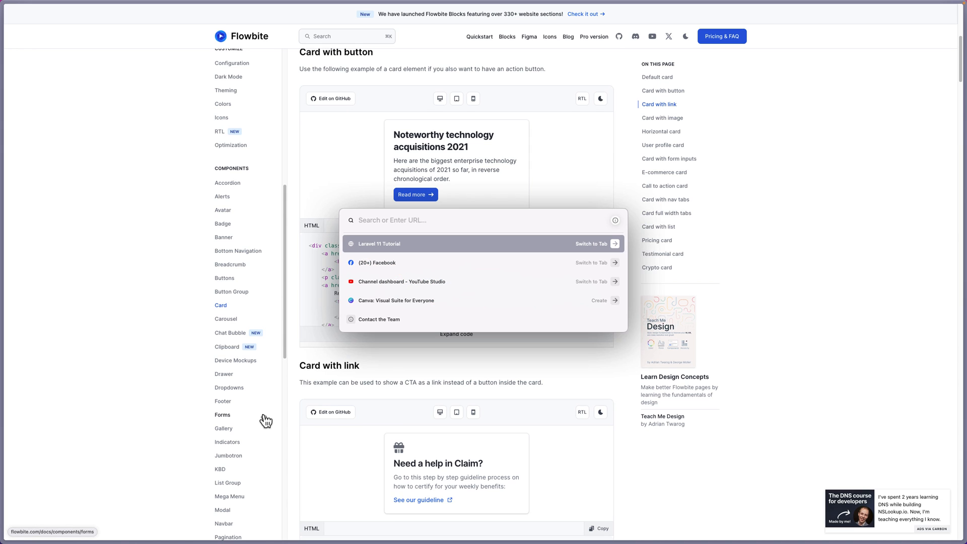
Open First Post's show page in the Laravel tab, showing only the Posts Show Page heading.
{"action": "left_click", "coordinate": [380, 244]}
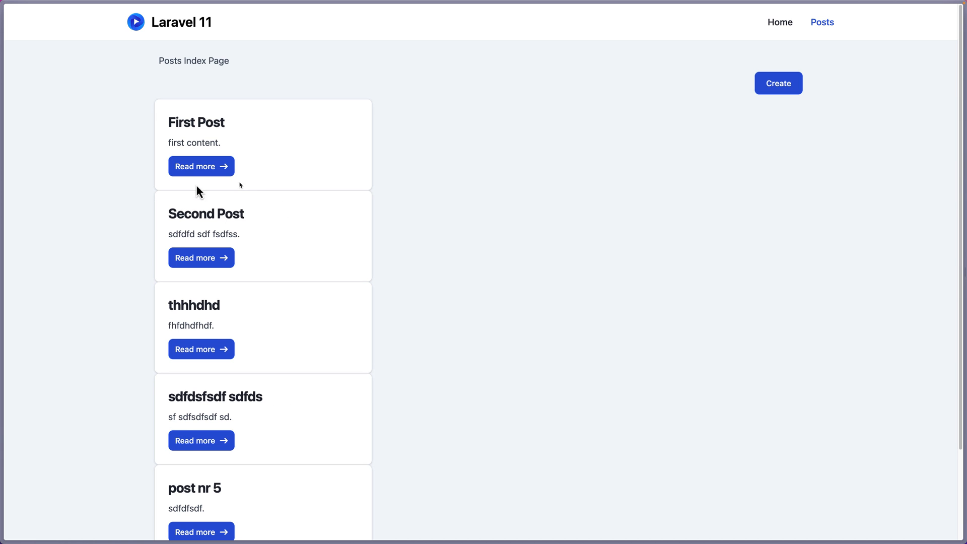
{"action": "mouse_move", "coordinate": [106, 242]}
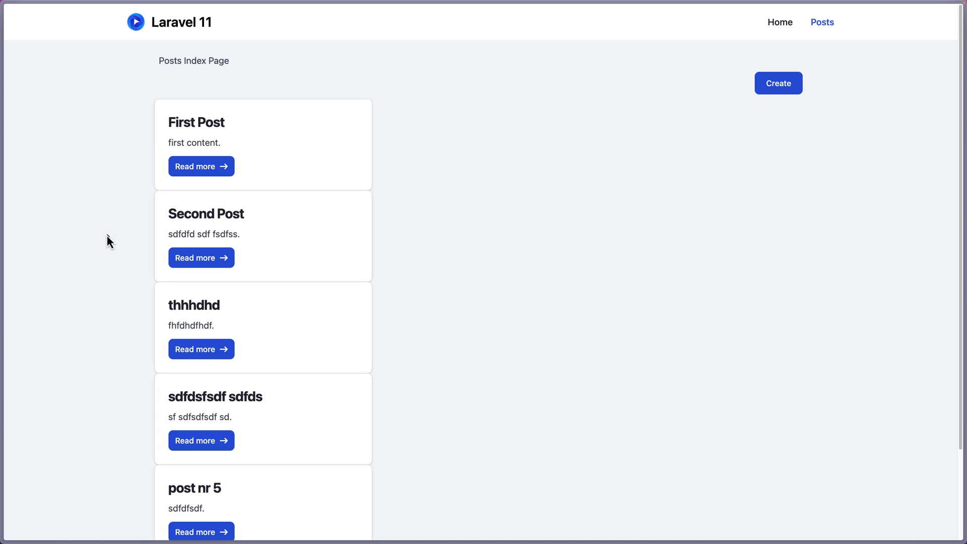
{"action": "mouse_move", "coordinate": [209, 170]}
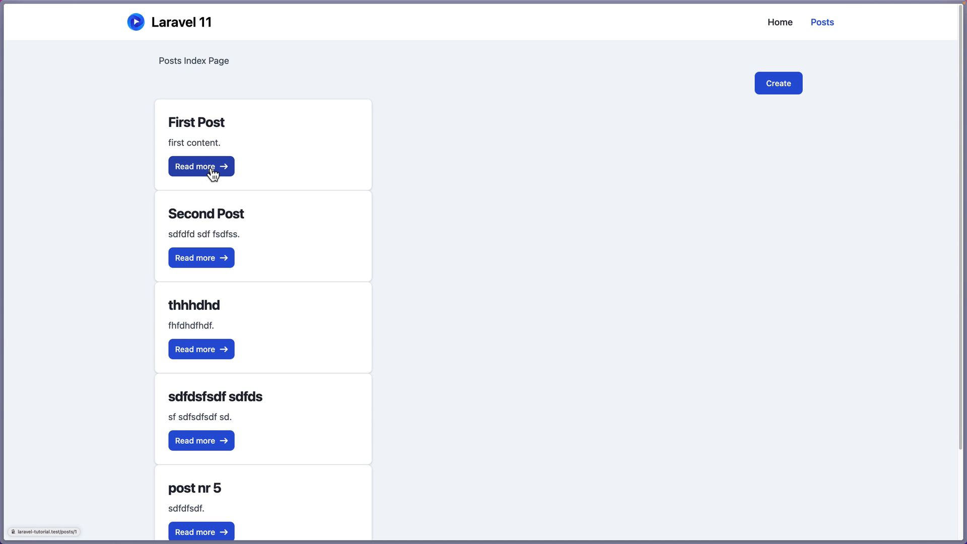
{"action": "left_click", "coordinate": [201, 166]}
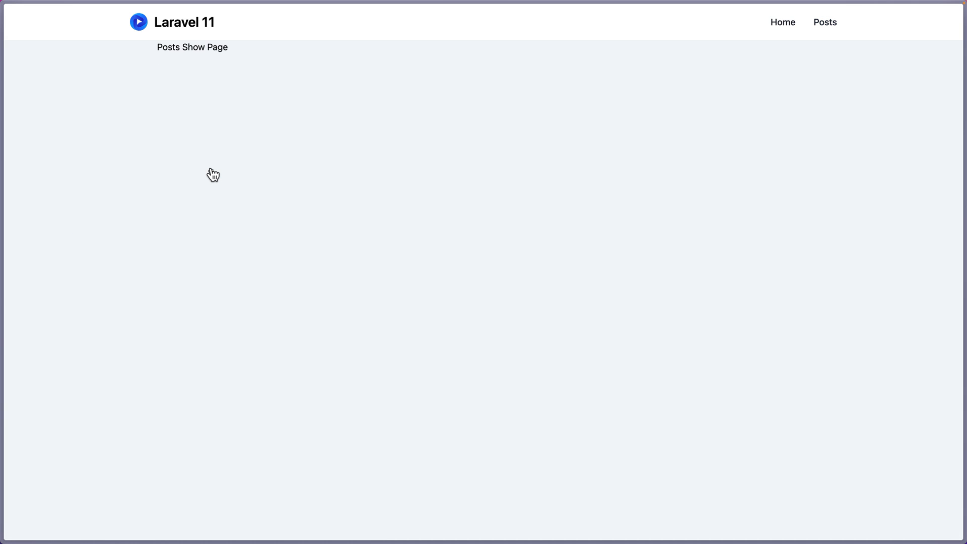
{"action": "mouse_move", "coordinate": [209, 174]}
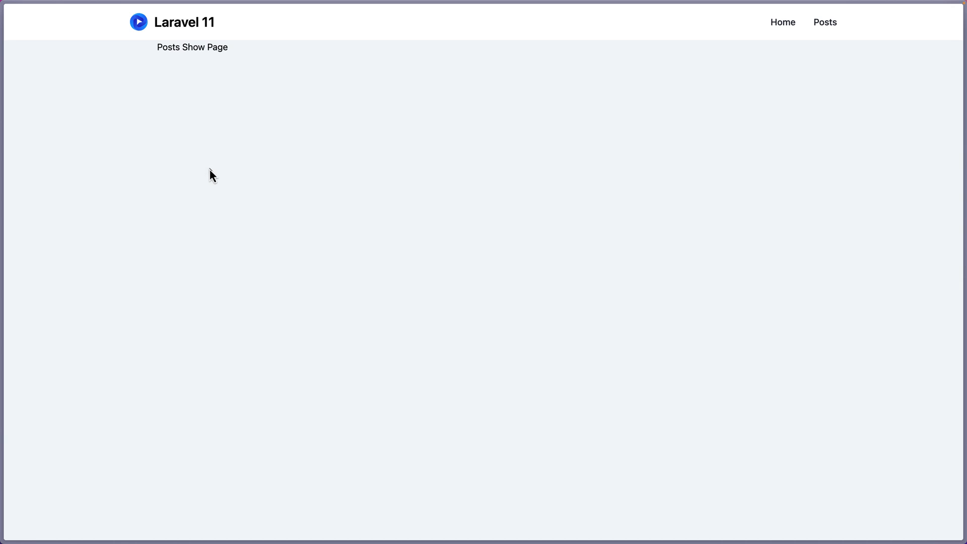
{"action": "triple_click", "coordinate": [192, 48]}
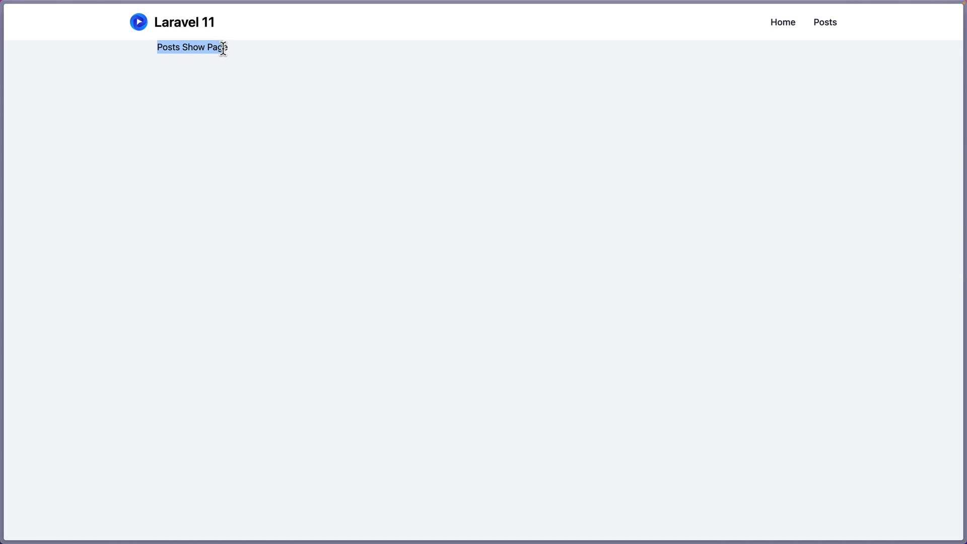
{"action": "mouse_move", "coordinate": [262, 129]}
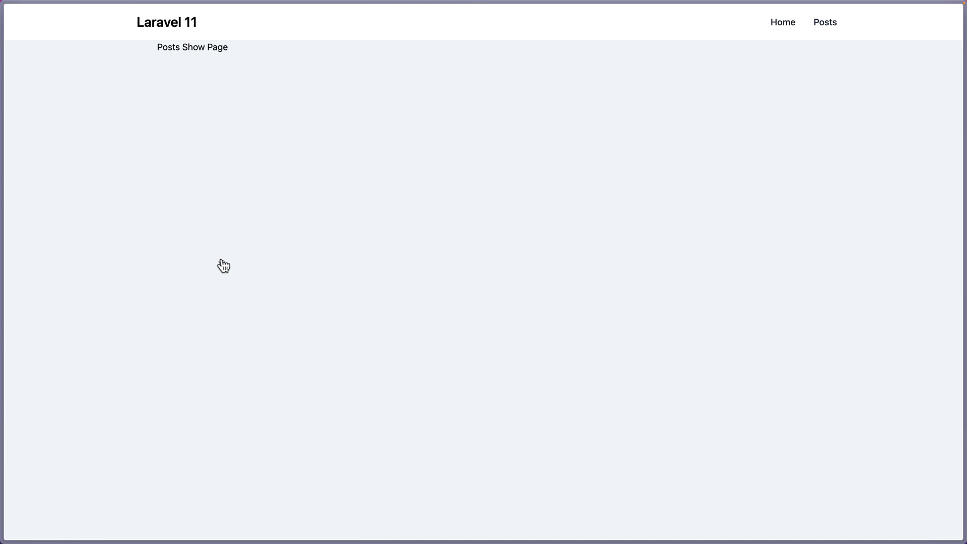
Return to VS Code and bring up PostController.php.
{"action": "left_click", "coordinate": [825, 22]}
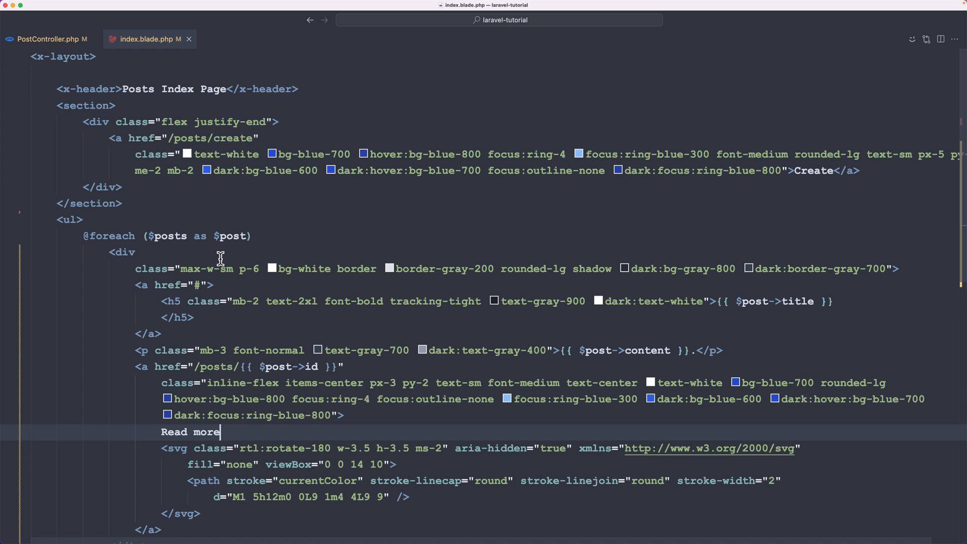
{"action": "left_click", "coordinate": [48, 39]}
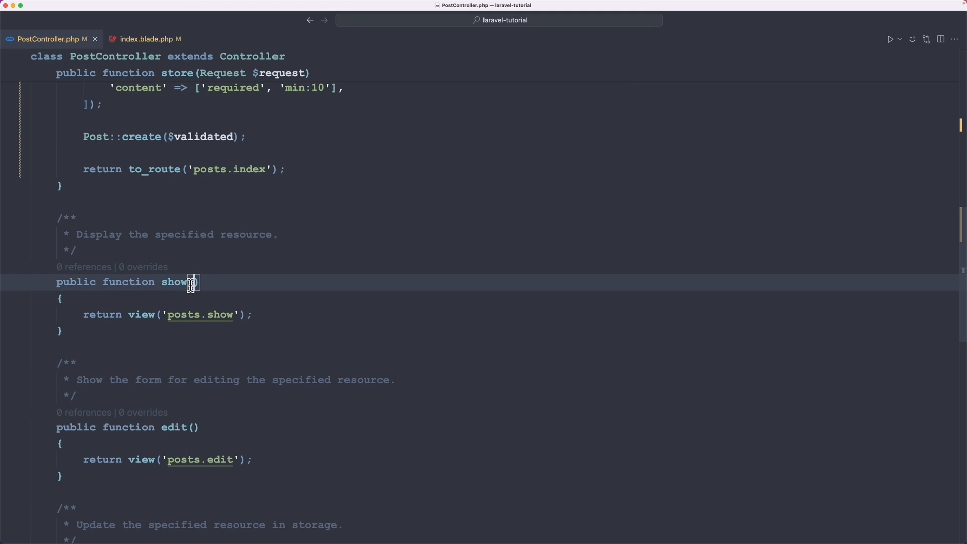
{"action": "mouse_move", "coordinate": [233, 284]}
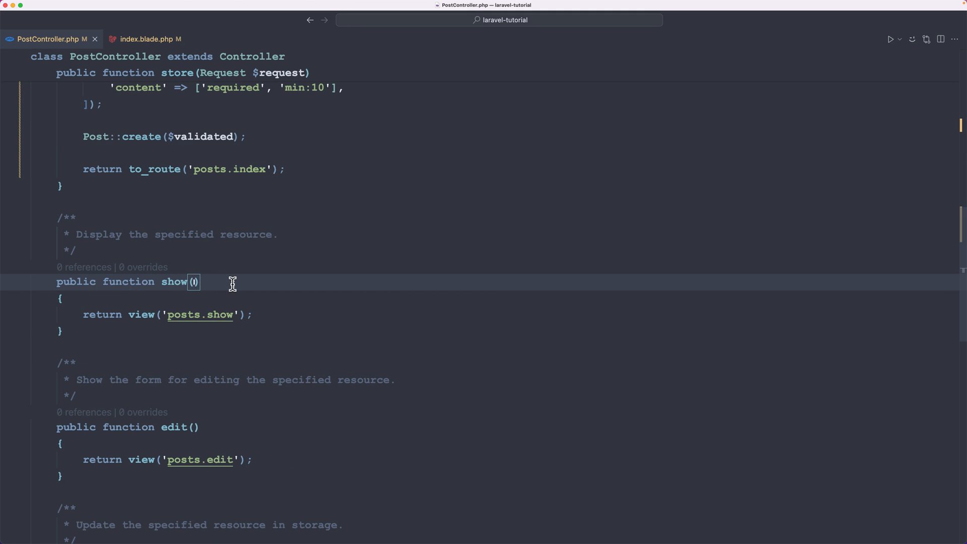
{"action": "left_click", "coordinate": [151, 39]}
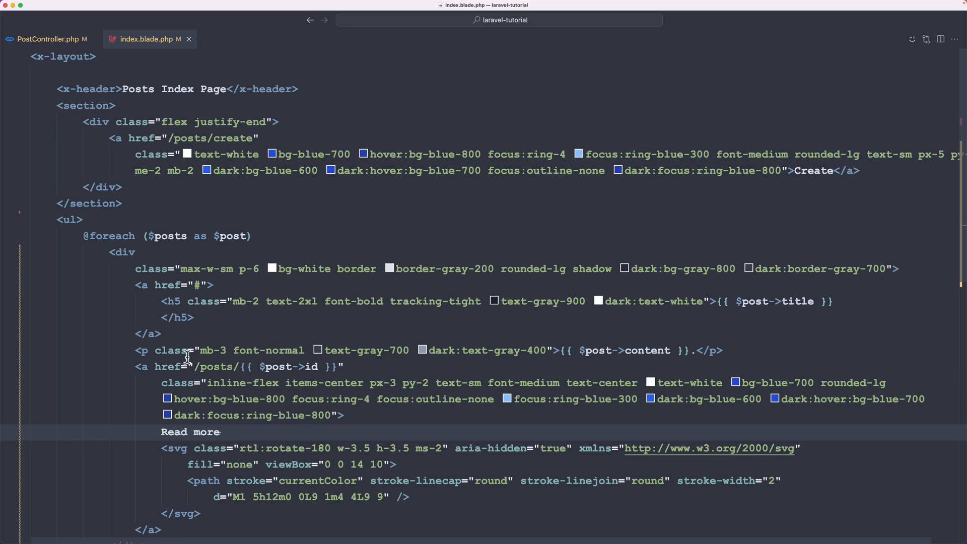
{"action": "mouse_move", "coordinate": [200, 367]}
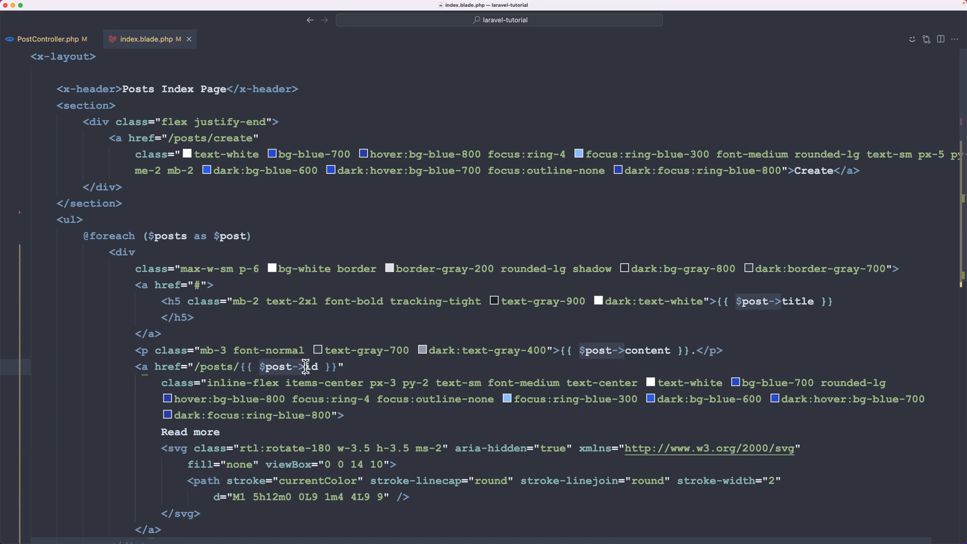
{"action": "left_click", "coordinate": [48, 38]}
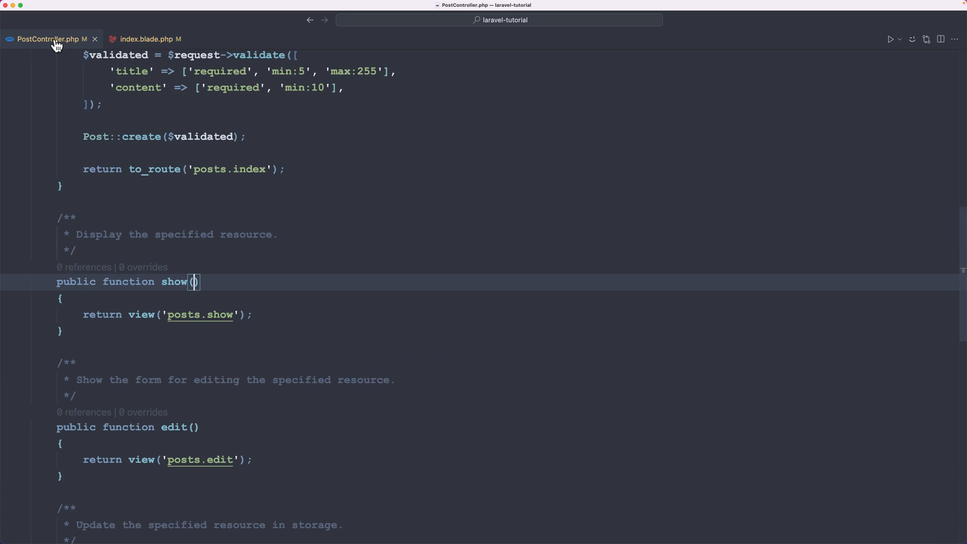
Fetch the post in show($id) with $post = Post::findOrFail($id).
{"action": "type", "text": "$"}
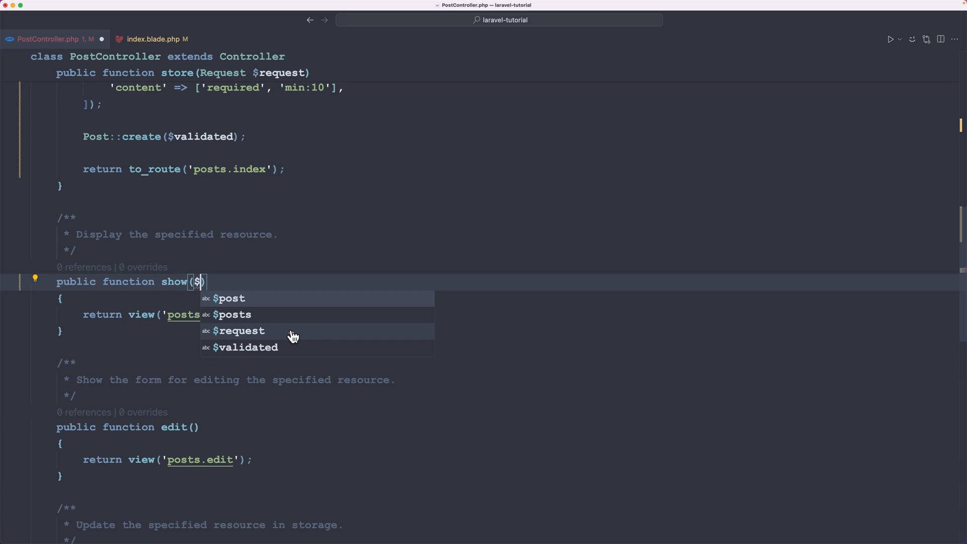
{"action": "type", "text": "id"}
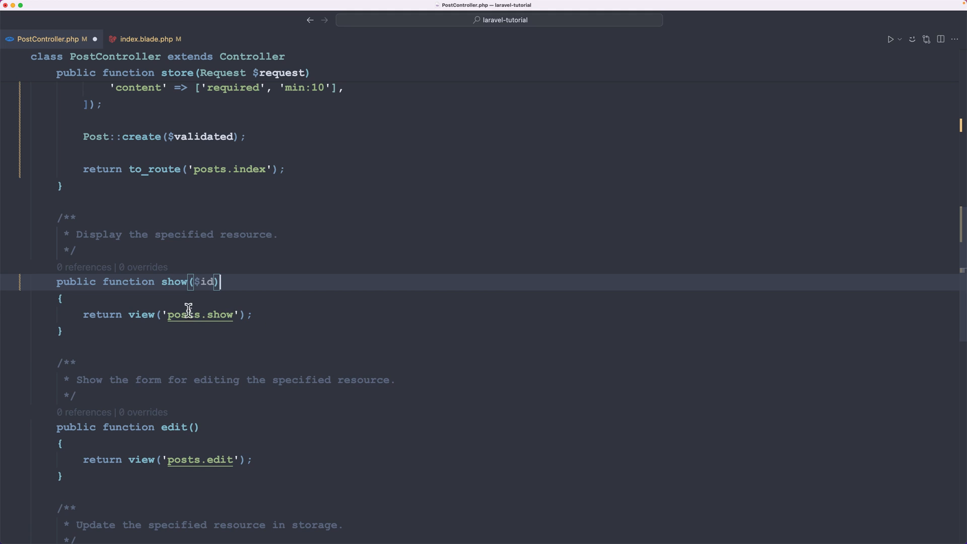
{"action": "type", "text": "$post = Post::find($id);"}
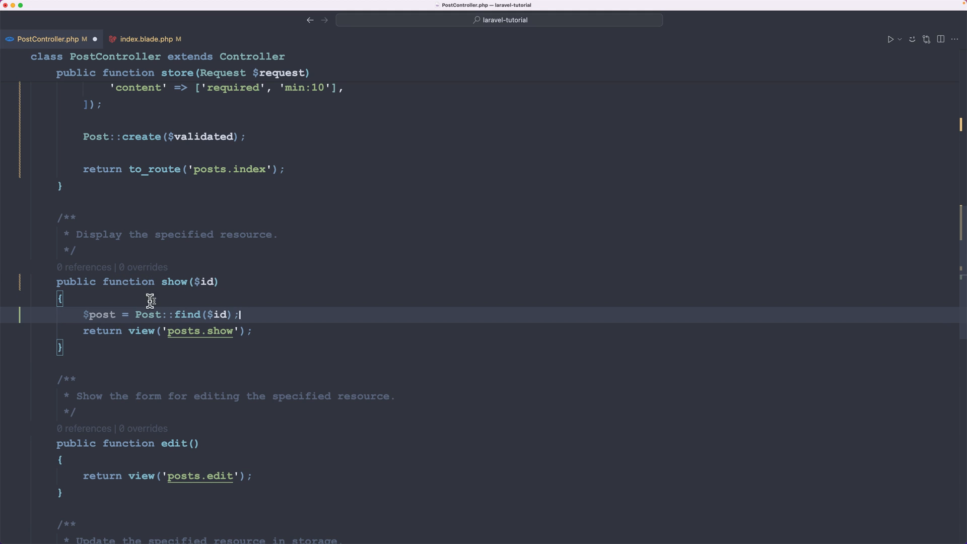
{"action": "mouse_move", "coordinate": [174, 318]}
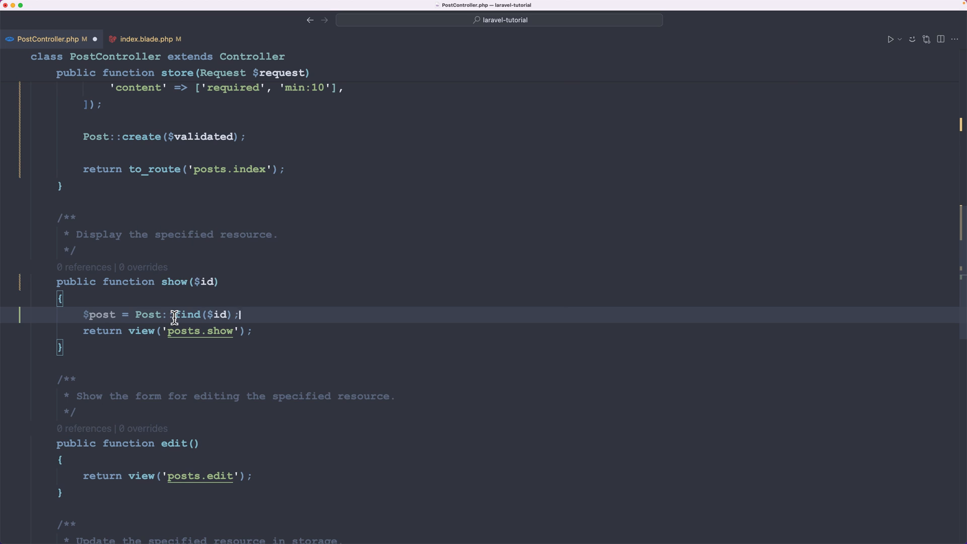
{"action": "double_click", "coordinate": [187, 315]}
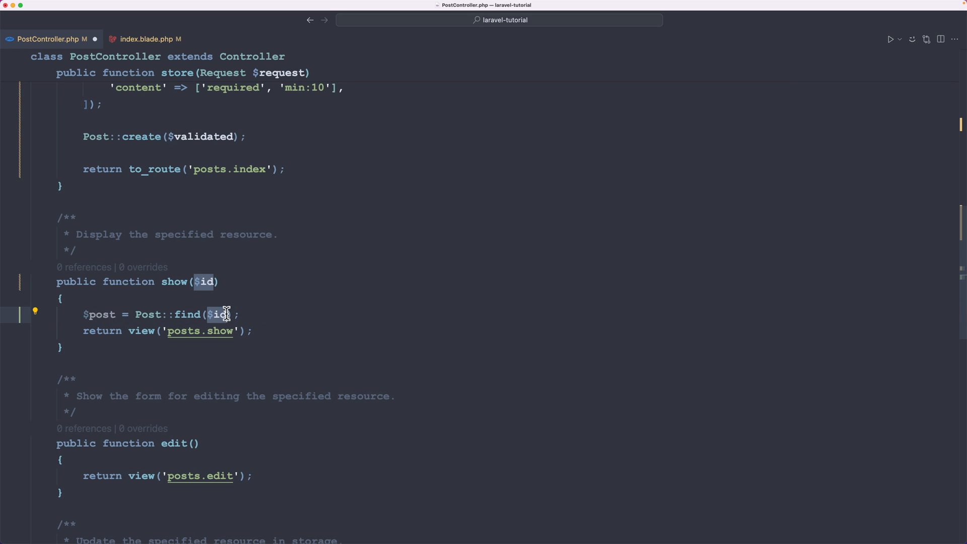
{"action": "left_click", "coordinate": [239, 315]}
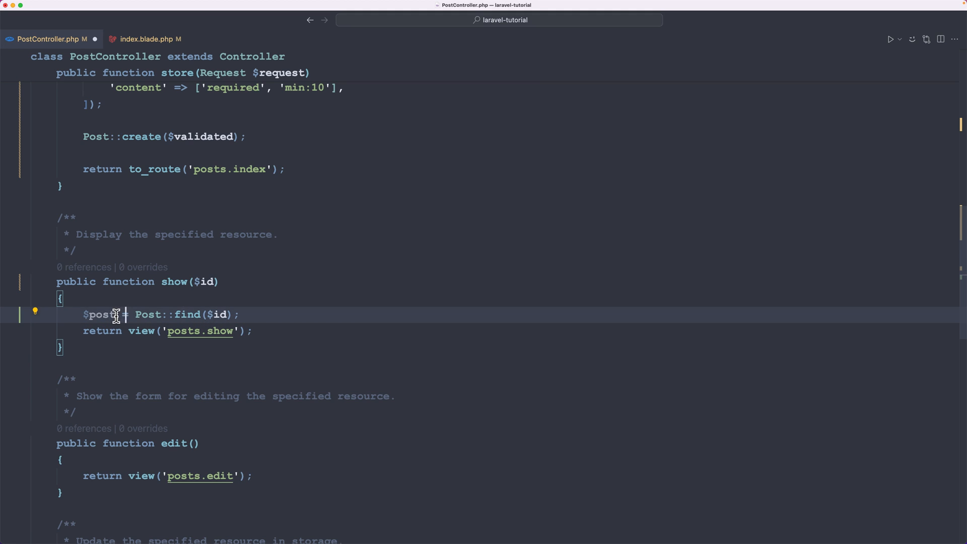
{"action": "double_click", "coordinate": [188, 314]}
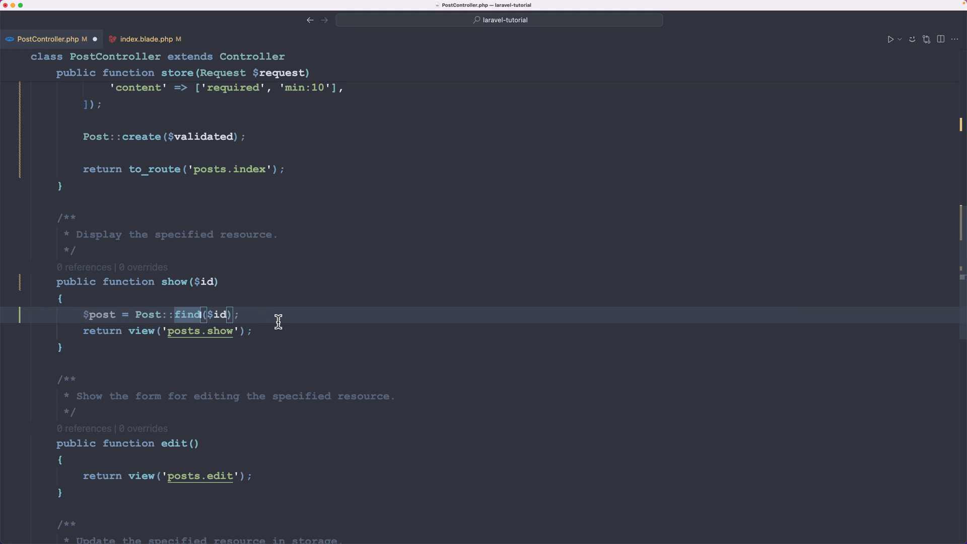
{"action": "type", "text": "Or"}
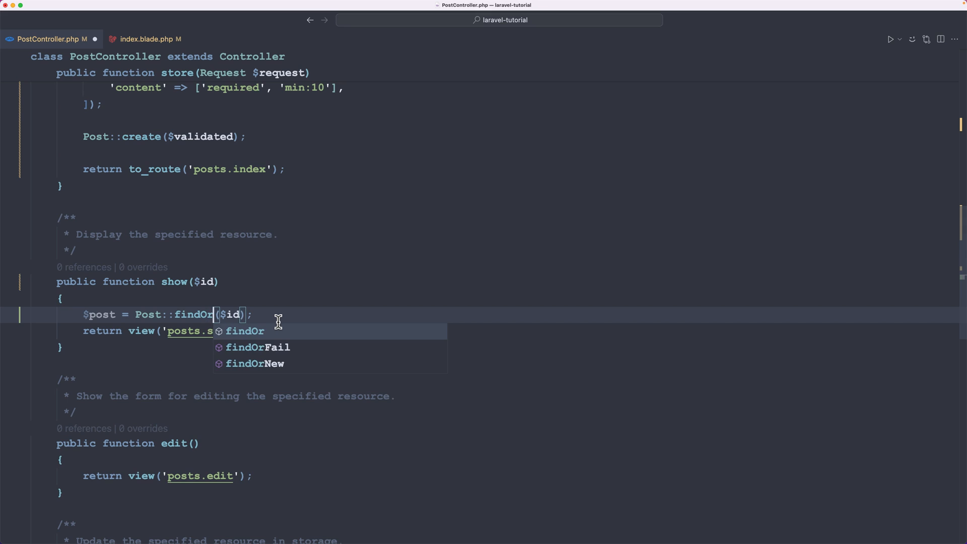
{"action": "left_click", "coordinate": [258, 347]}
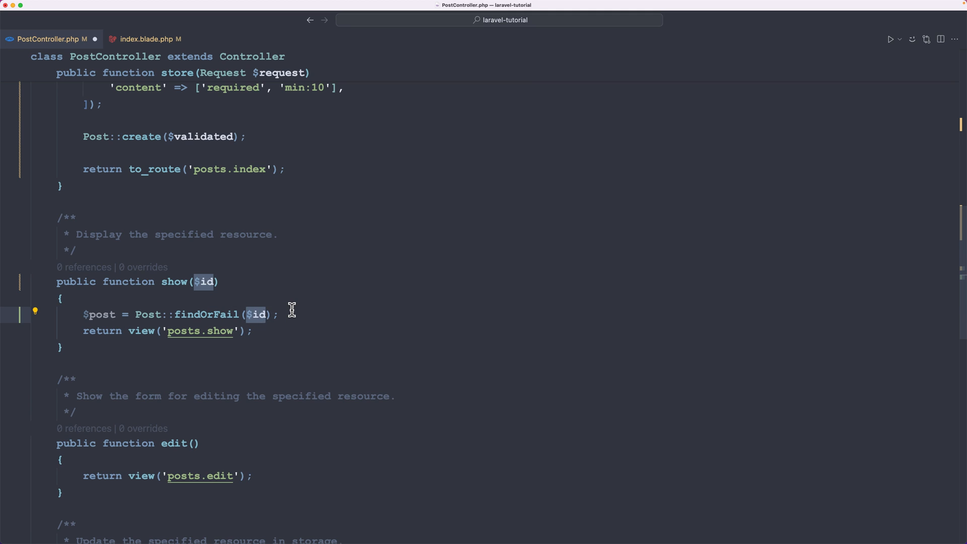
Pass ['post' => $post] to the posts.show view and search Quick Open for 'show'.
{"action": "left_click", "coordinate": [238, 331]}
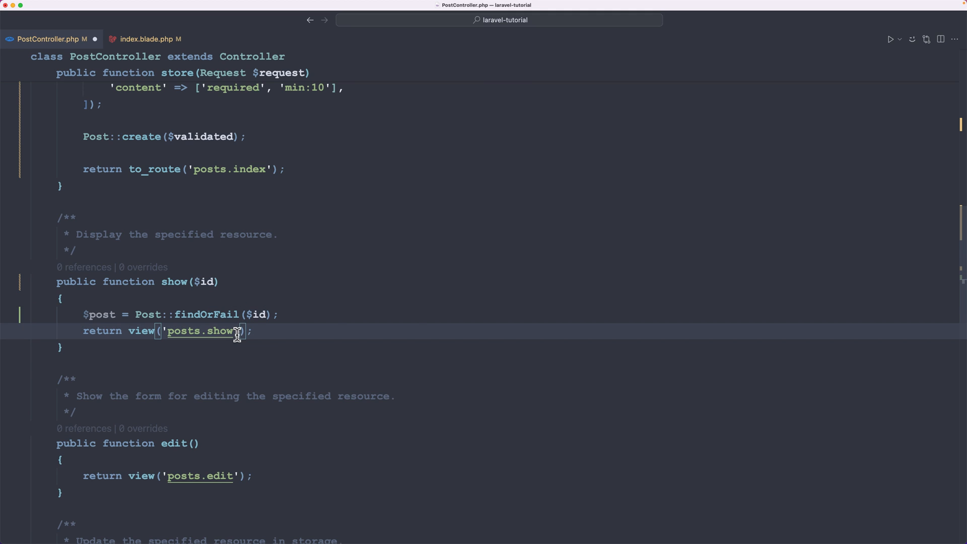
{"action": "type", "text": ", ['post'=> $post]"}
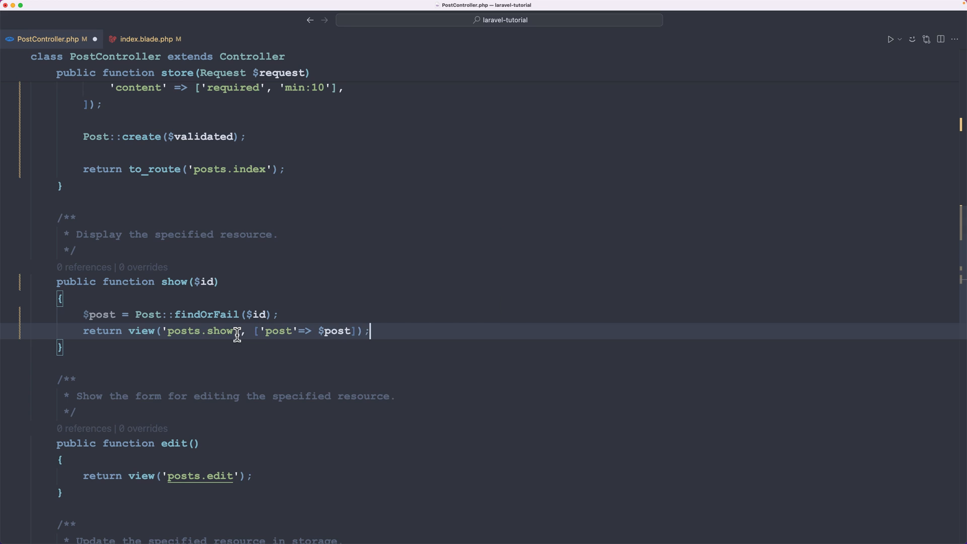
{"action": "mouse_move", "coordinate": [340, 330]}
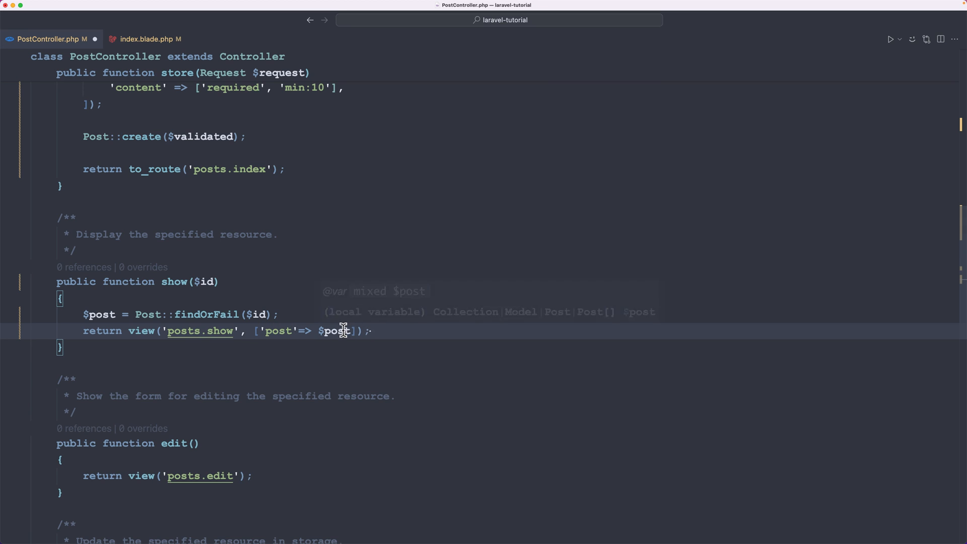
{"action": "mouse_move", "coordinate": [381, 352]}
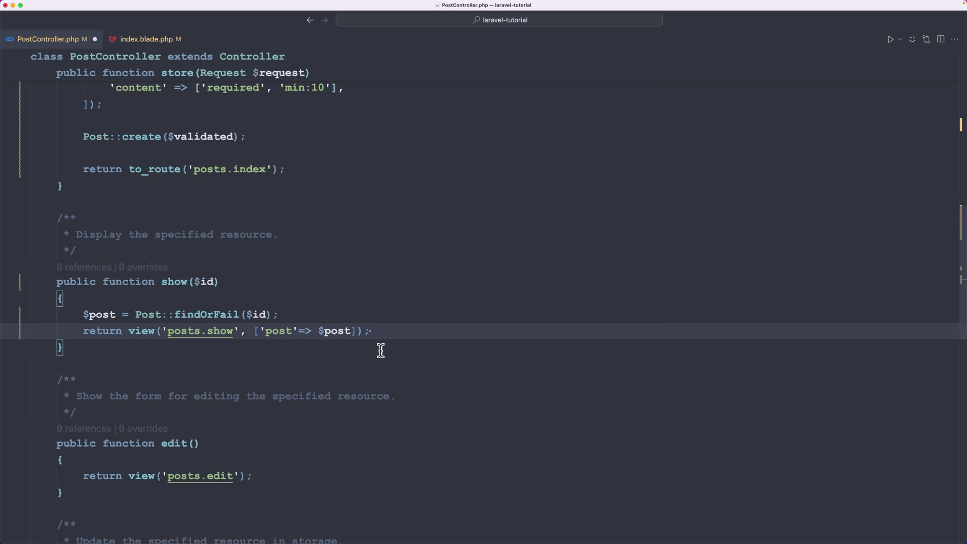
{"action": "mouse_move", "coordinate": [177, 287]}
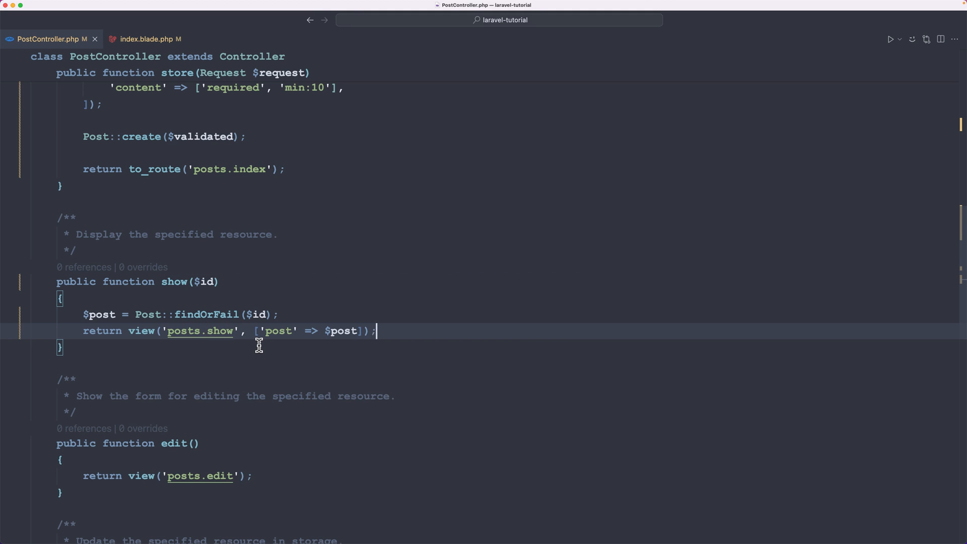
{"action": "type", "text": "show"}
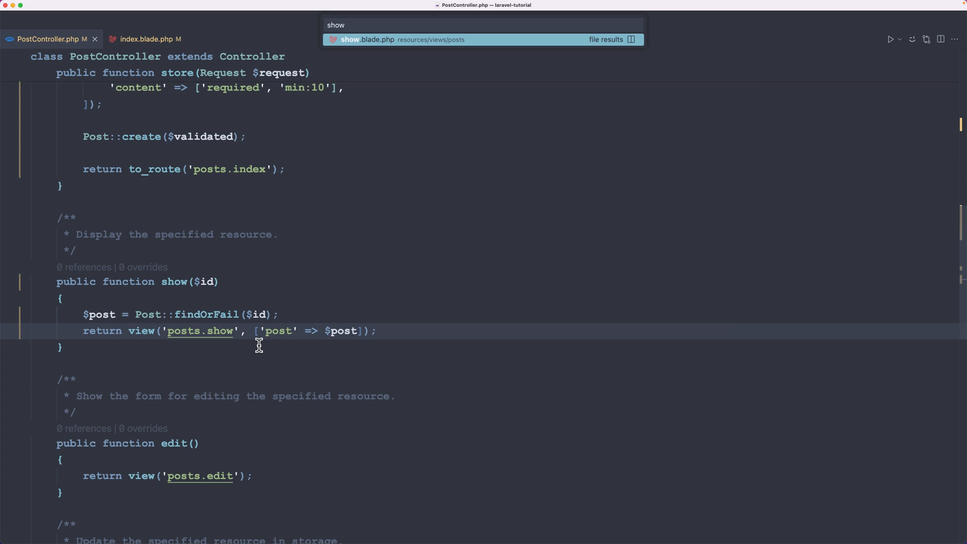
Open show.blade.php and replace the h1 text with {{ $post->title }}.
{"action": "left_click", "coordinate": [373, 40]}
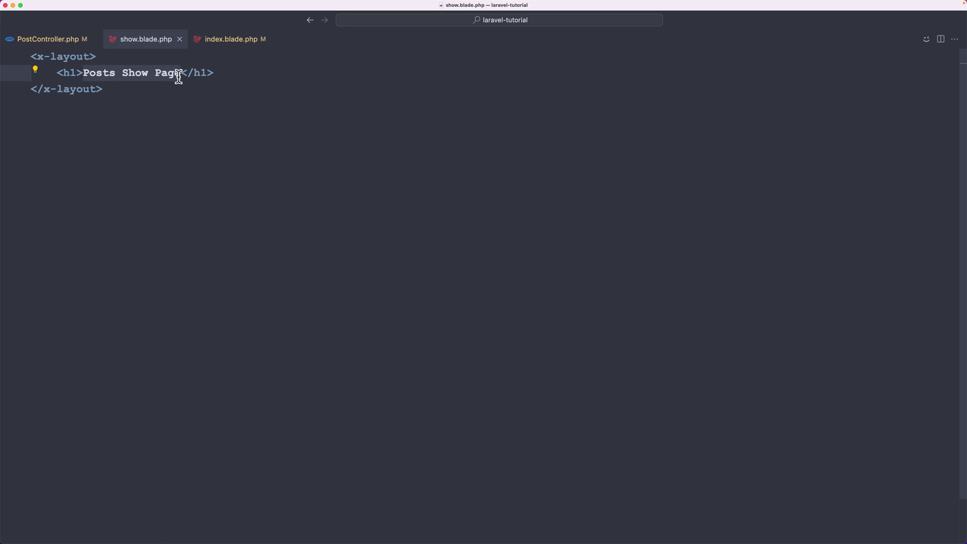
{"action": "type", "text": "{{  }}</h1>"}
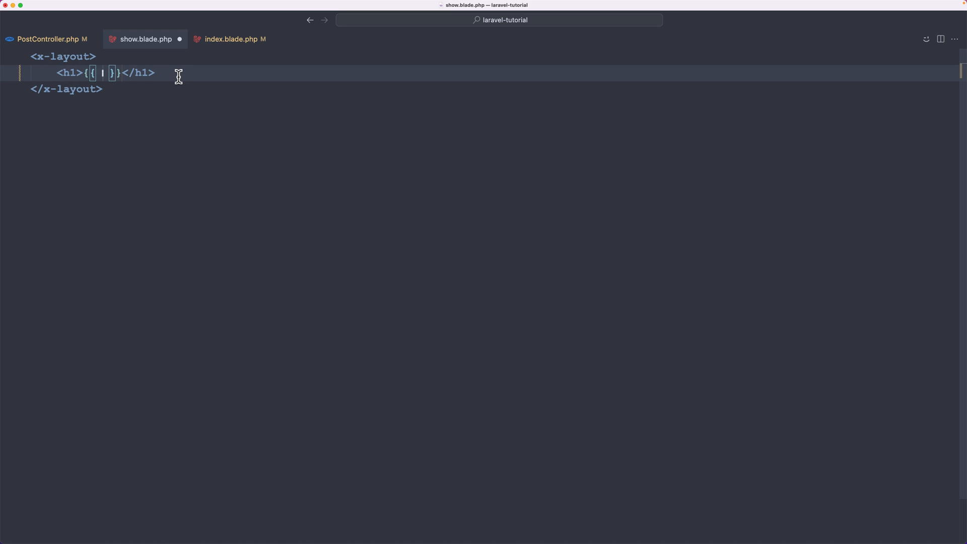
{"action": "type", "text": "$post"}
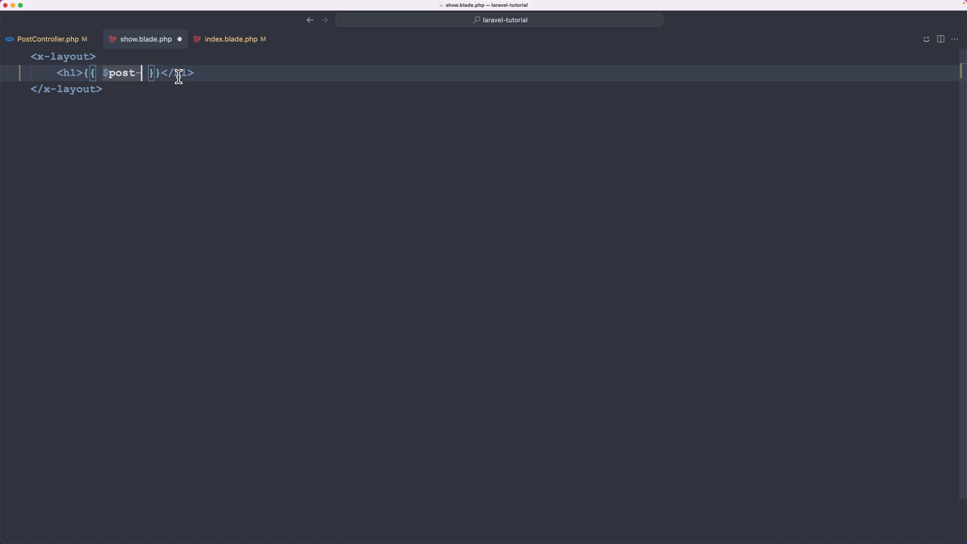
{"action": "type", "text": "->title"}
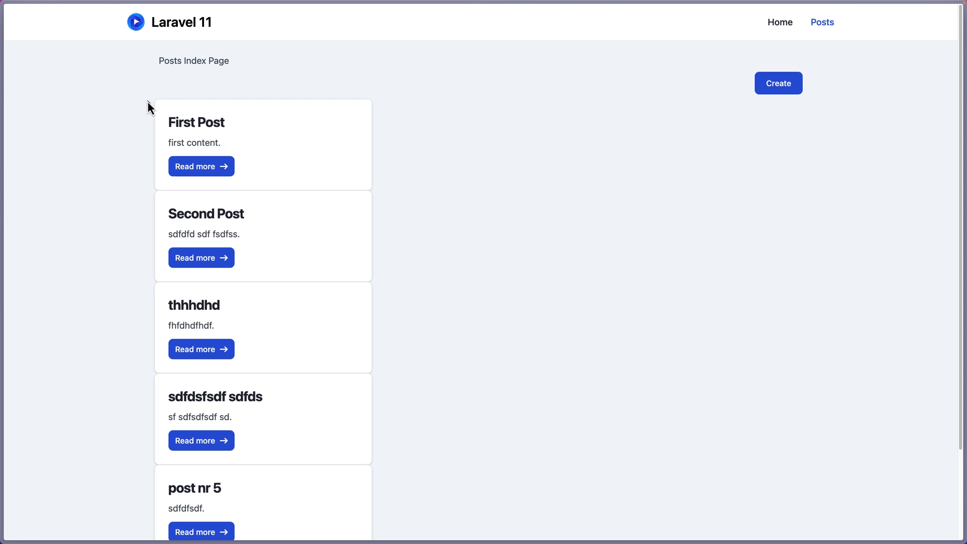
{"action": "mouse_move", "coordinate": [212, 128]}
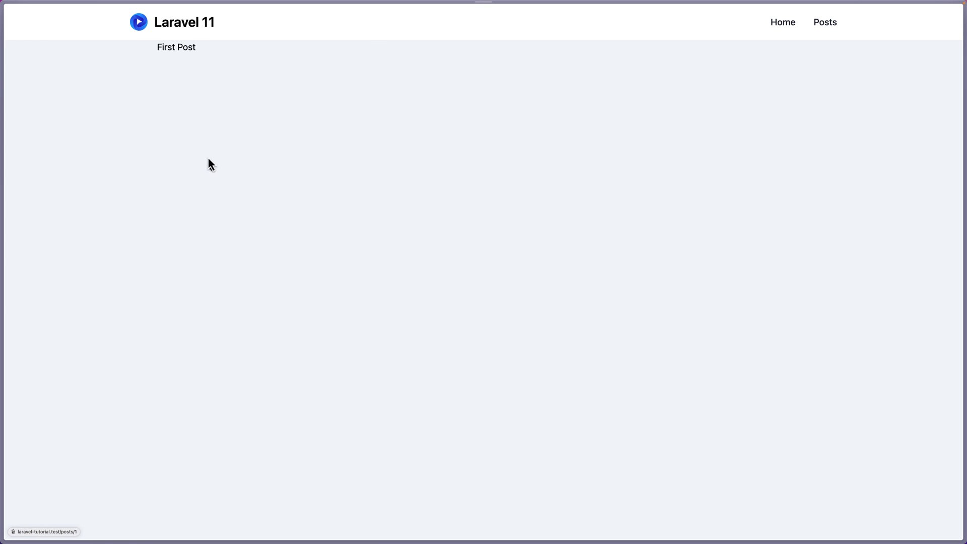
Verify First Post's title heading, return to the posts list, and open Second Post.
{"action": "double_click", "coordinate": [177, 47]}
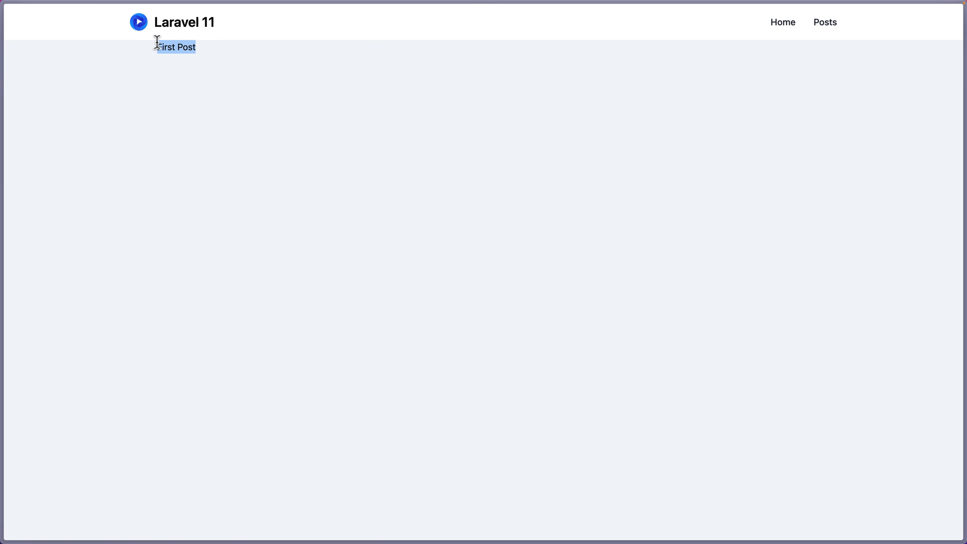
{"action": "left_click", "coordinate": [825, 22]}
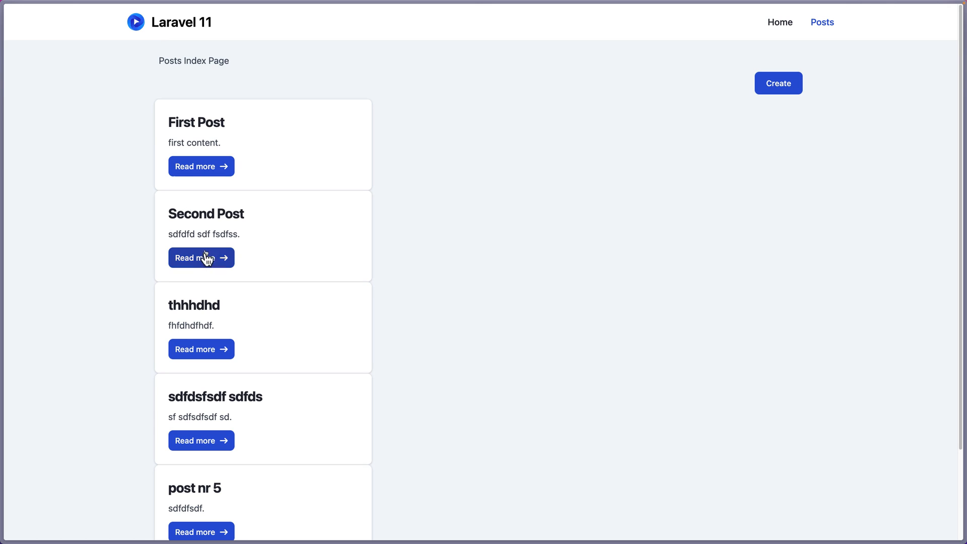
{"action": "left_click", "coordinate": [201, 258]}
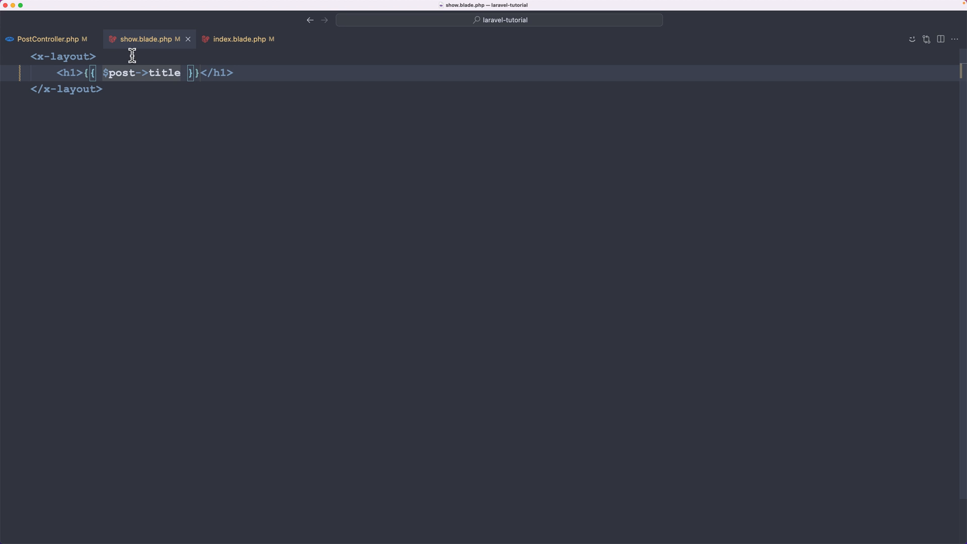
Glance at index.blade.php, then return to PostController's show method.
{"action": "left_click", "coordinate": [239, 40]}
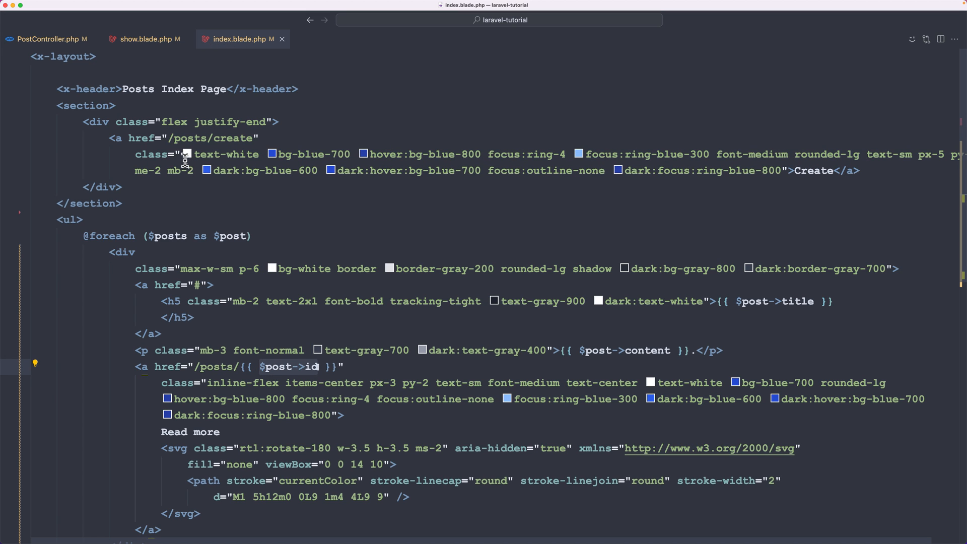
{"action": "left_click", "coordinate": [48, 39]}
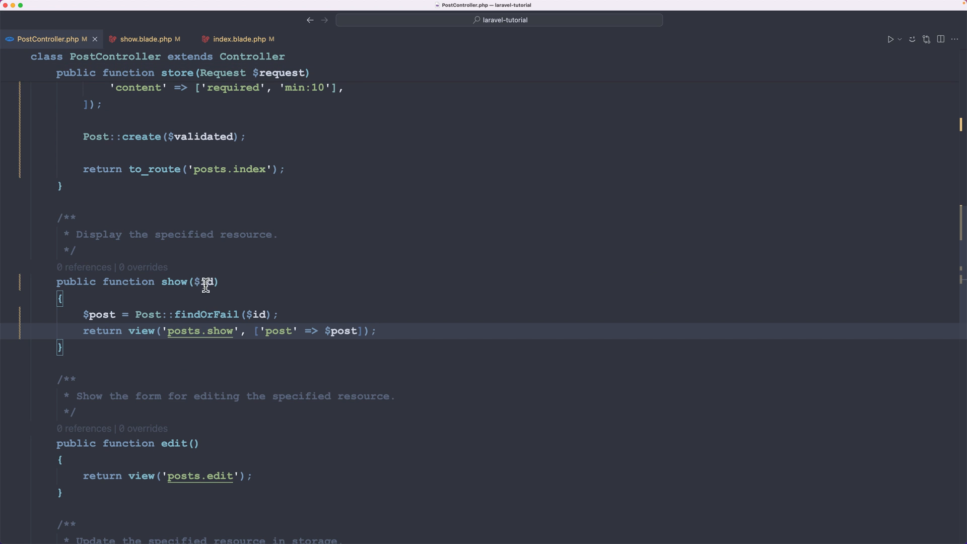
{"action": "mouse_move", "coordinate": [202, 282]}
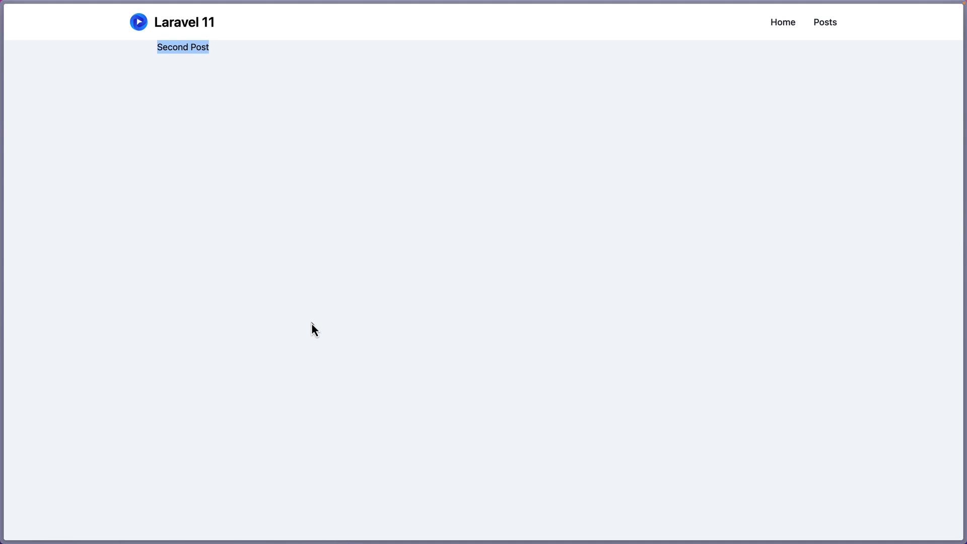
{"action": "left_click", "coordinate": [824, 22]}
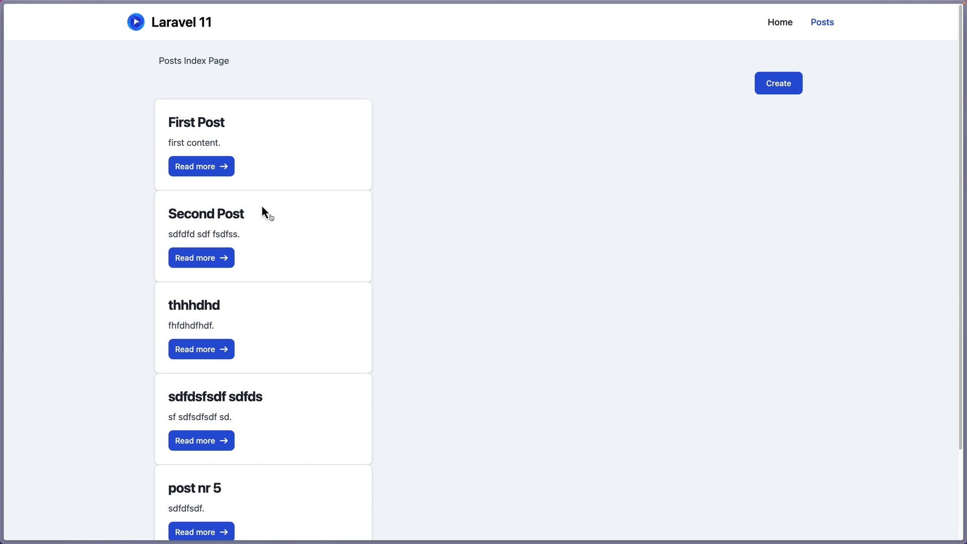
{"action": "mouse_move", "coordinate": [203, 173]}
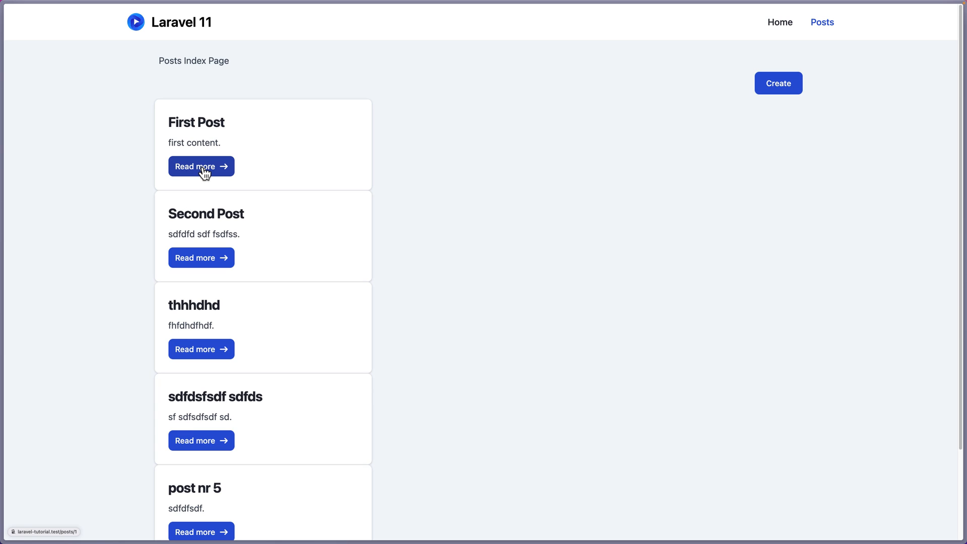
{"action": "left_click", "coordinate": [201, 166]}
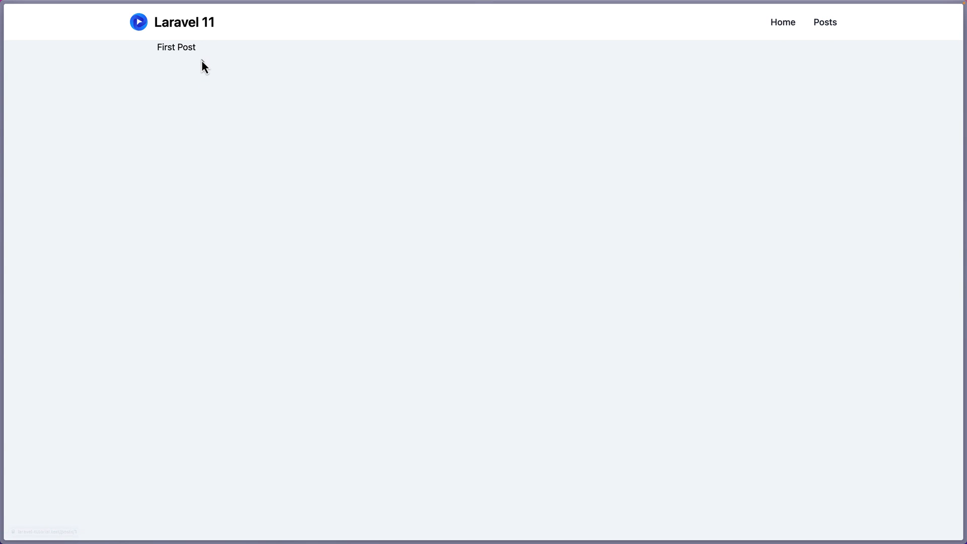
{"action": "left_click", "coordinate": [824, 22]}
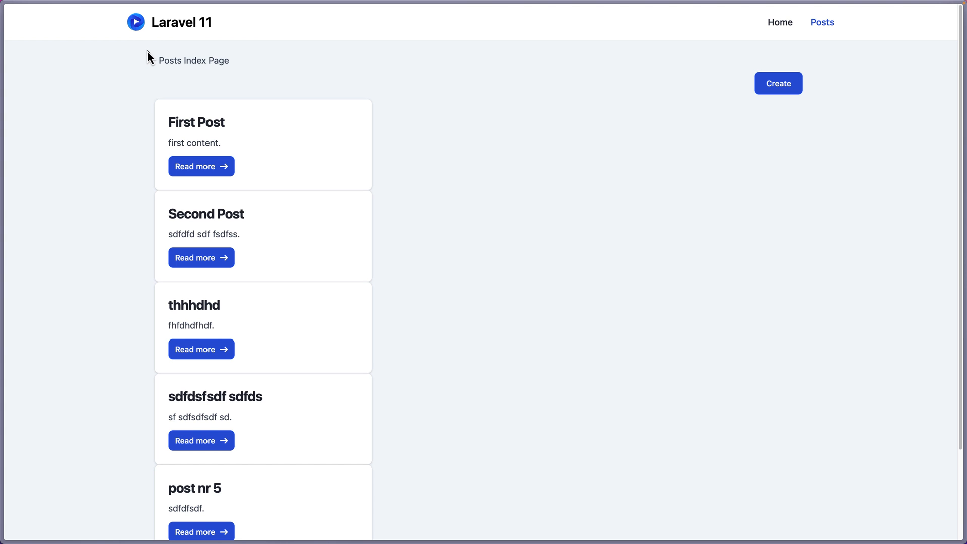
{"action": "left_click", "coordinate": [201, 257]}
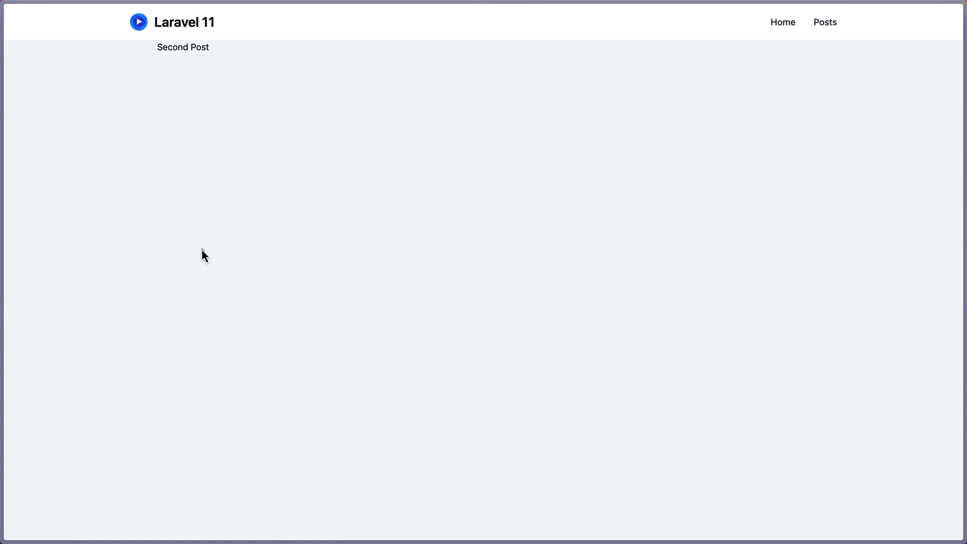
{"action": "mouse_move", "coordinate": [198, 91]}
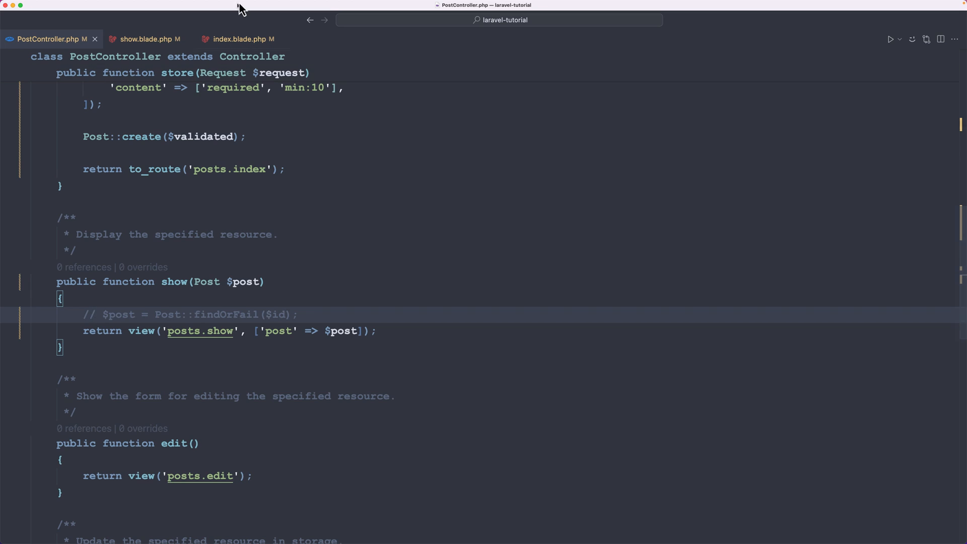
Add a main section below the h1 with a text-gray-700 paragraph showing {{ $post->content }}.
{"action": "left_click", "coordinate": [146, 39]}
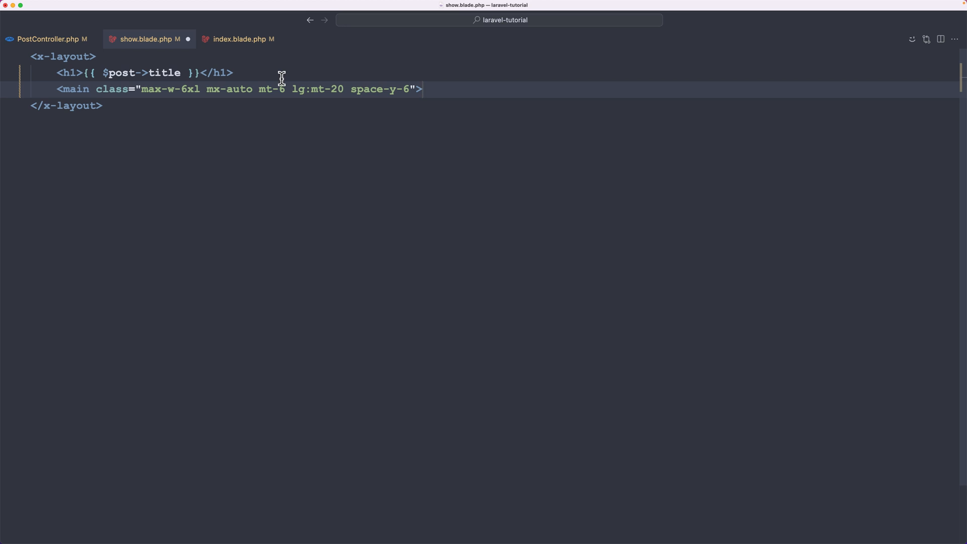
{"action": "type", "text": "<article class=\"space-y-2 xl:grid xl:grid-cols-4 xl:space-y-0 xl:items-baseline\">"}
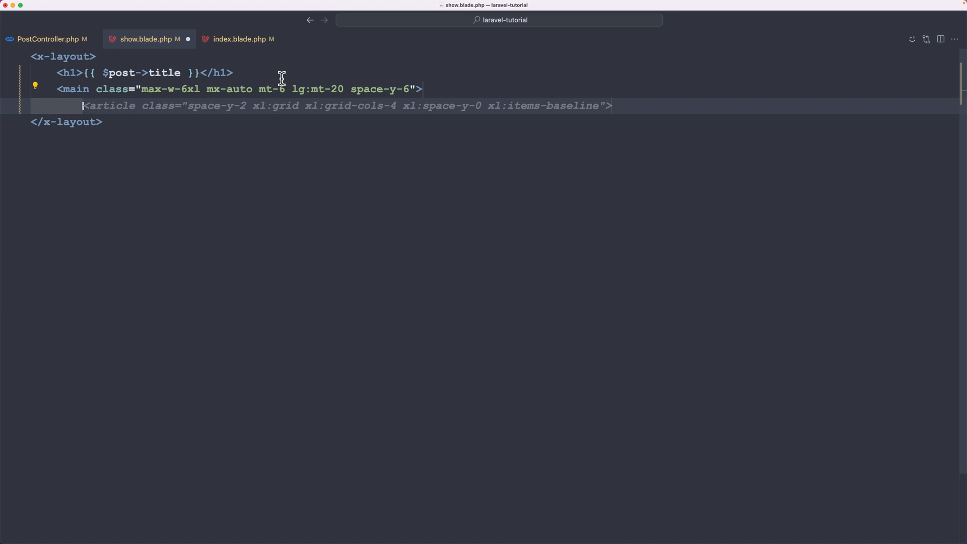
{"action": "type", "text": "<p class=\" text-gray-700\">{{ $post->body }}</p>"}
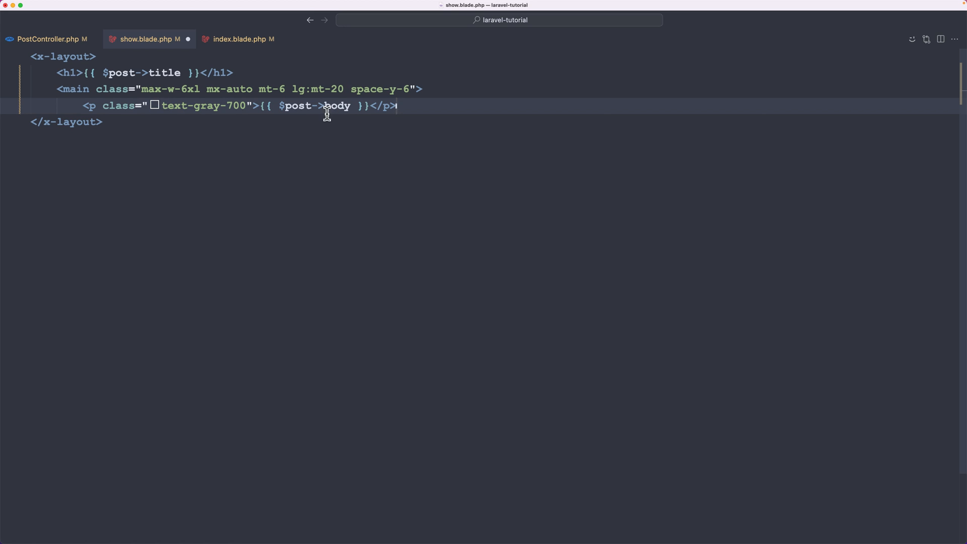
{"action": "type", "text": "content"}
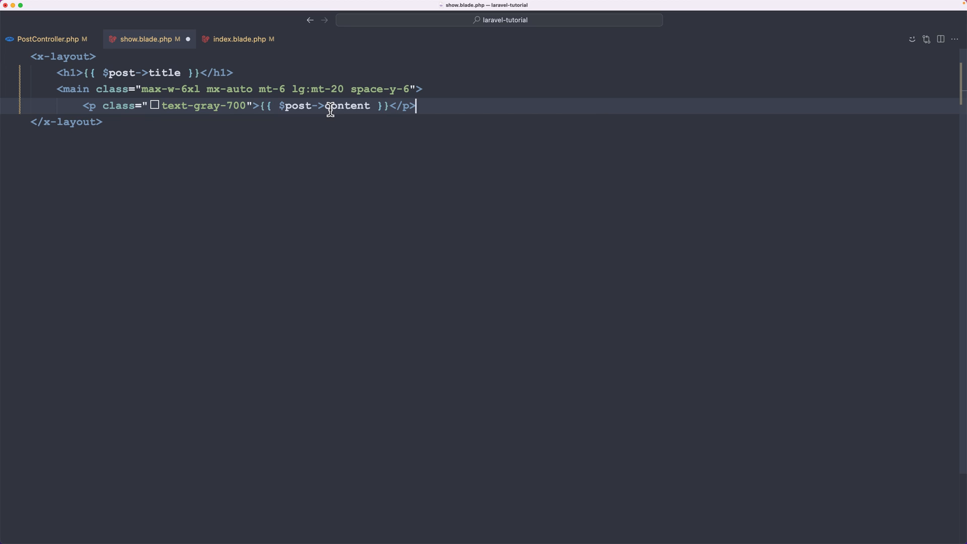
{"action": "type", "text": "<div class=\"flex items-center justify-between\">"}
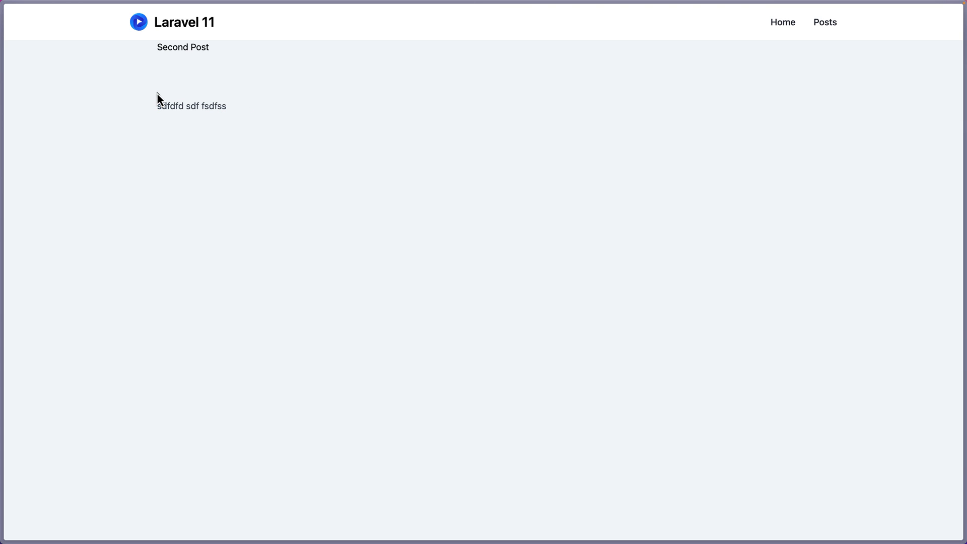
Return to Posts in Chrome and open the thhhdhd post via Read more.
{"action": "left_click", "coordinate": [825, 22]}
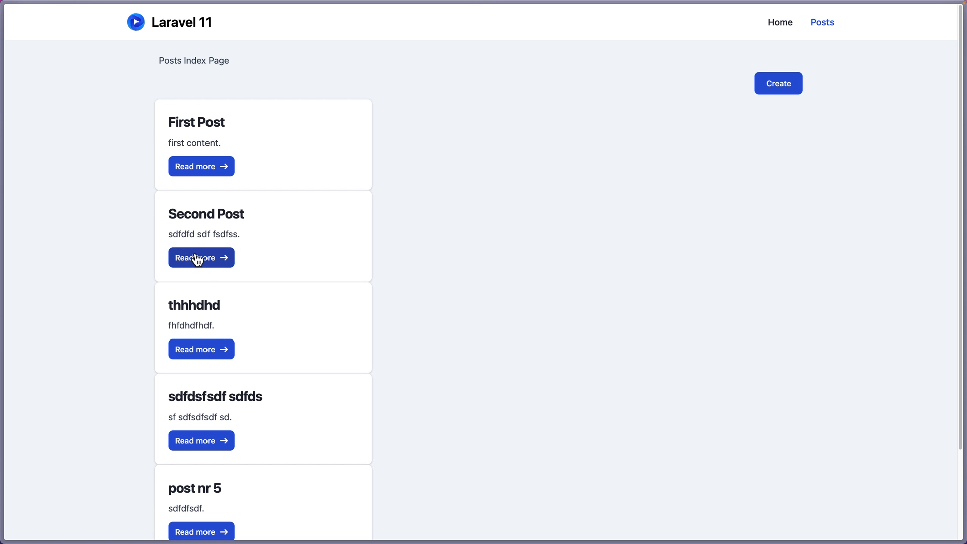
{"action": "mouse_move", "coordinate": [187, 149]}
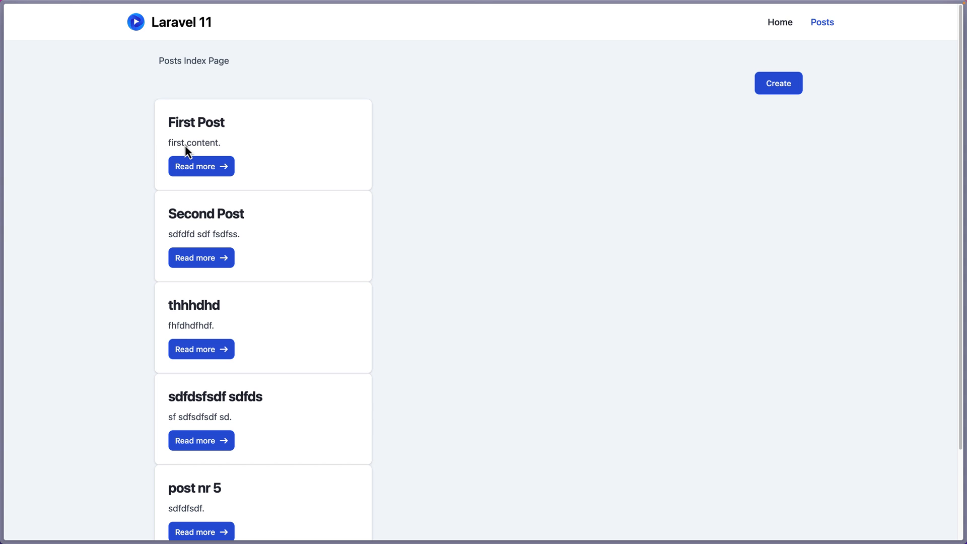
{"action": "left_click", "coordinate": [201, 349]}
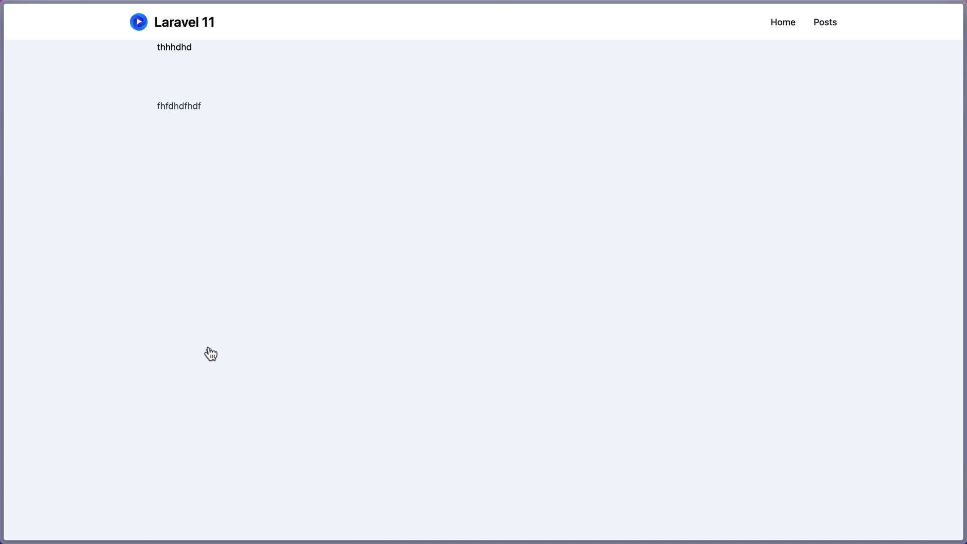